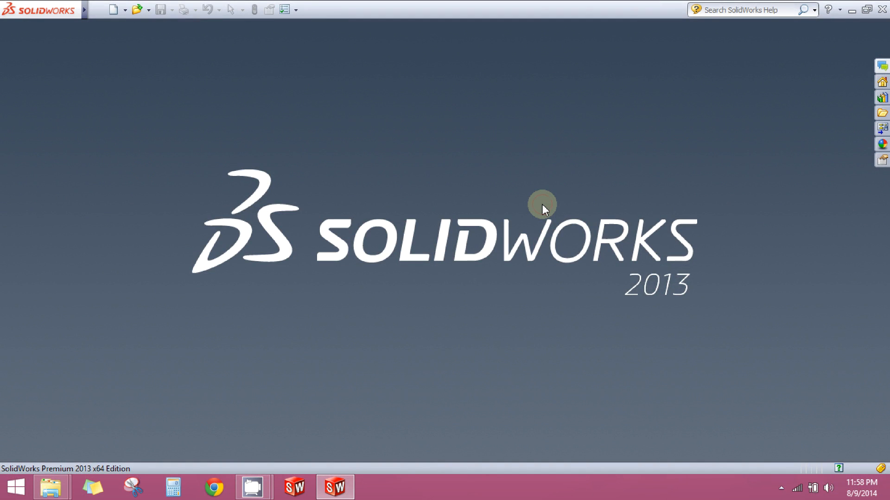
{"action": "mouse_move", "coordinate": [208, 83]}
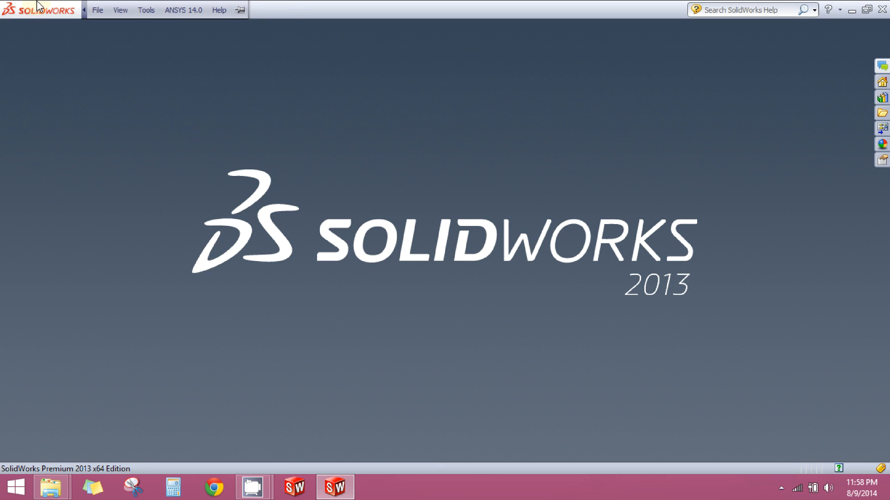
Pin the SolidWorks menu bar open so the File menu stays available
{"action": "left_click", "coordinate": [219, 10]}
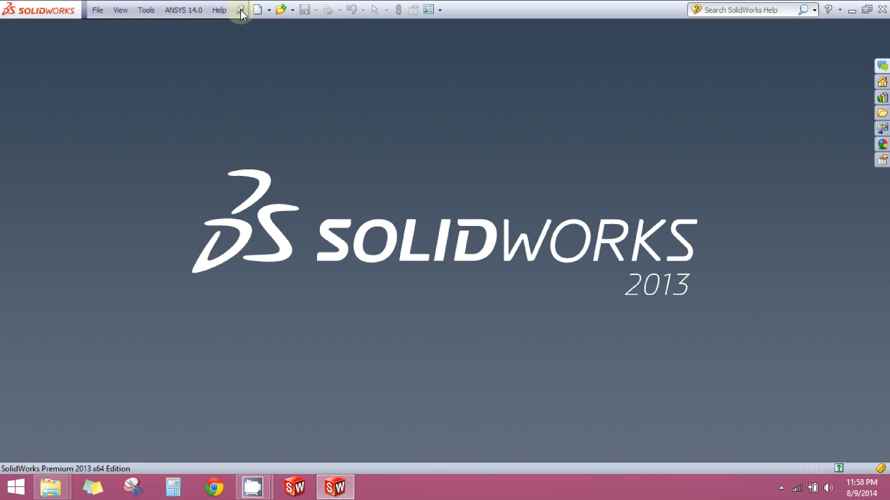
{"action": "mouse_move", "coordinate": [137, 10]}
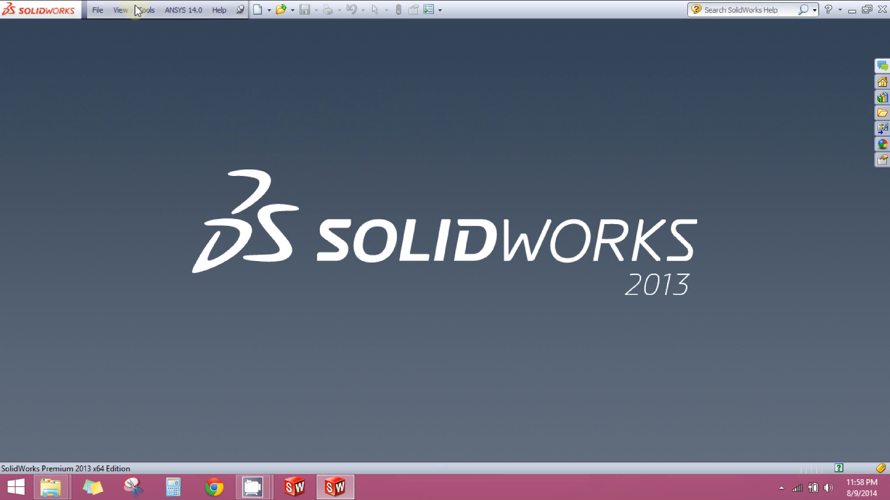
{"action": "mouse_move", "coordinate": [134, 123]}
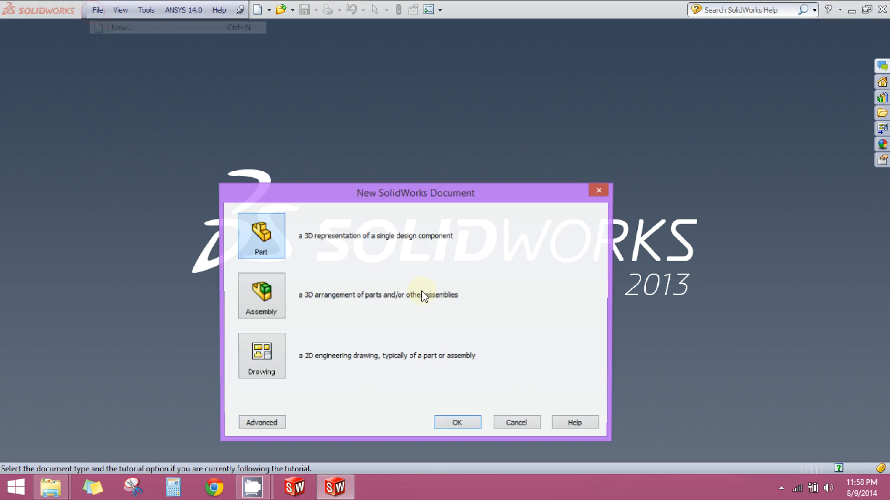
Create a new part and start a sketch on the Right Plane, viewed Normal To
{"action": "left_click", "coordinate": [457, 423]}
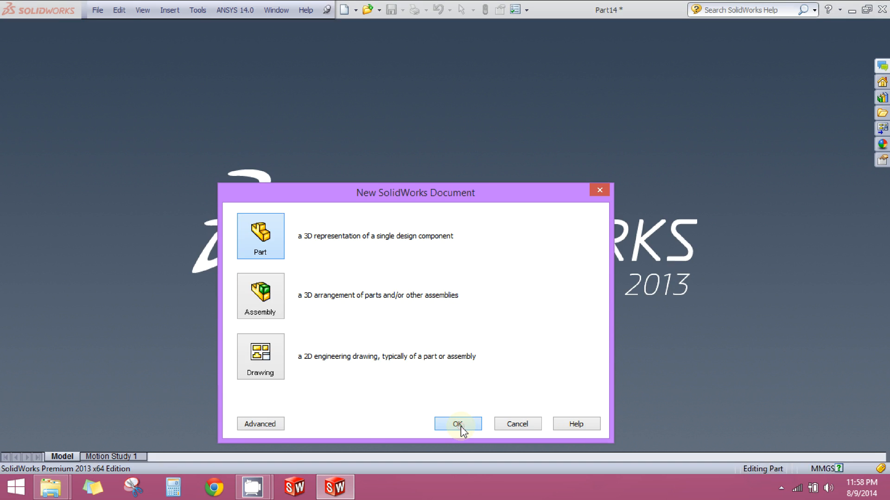
{"action": "left_click", "coordinate": [457, 424]}
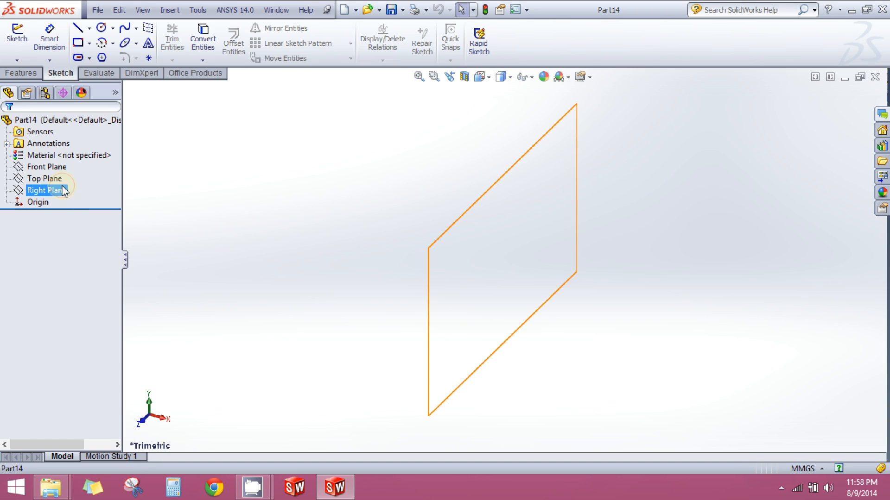
{"action": "left_click", "coordinate": [46, 190]}
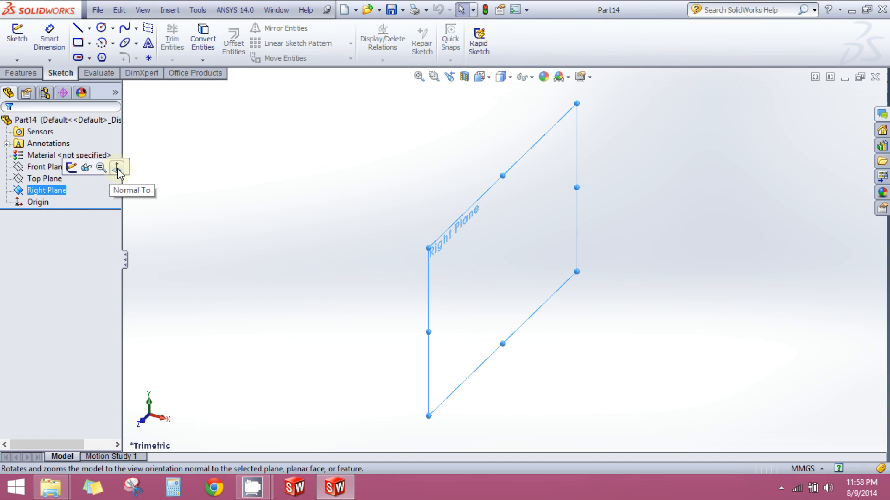
{"action": "left_click", "coordinate": [117, 166]}
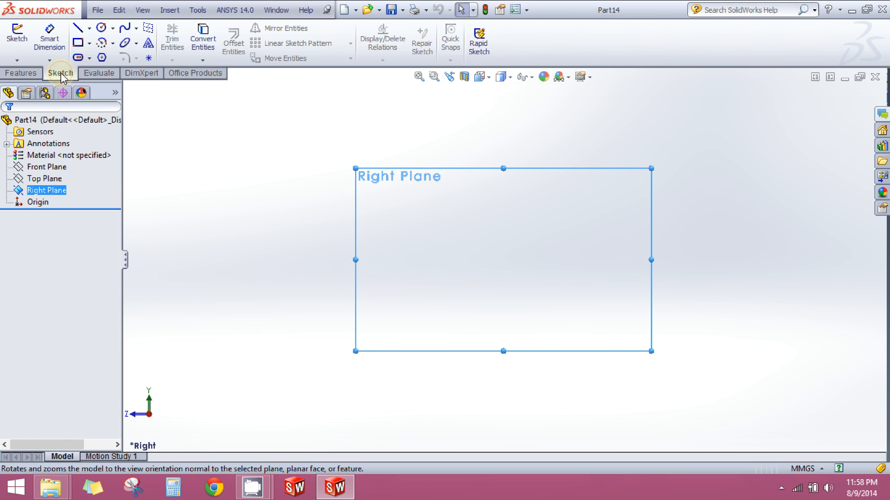
{"action": "left_click", "coordinate": [17, 39]}
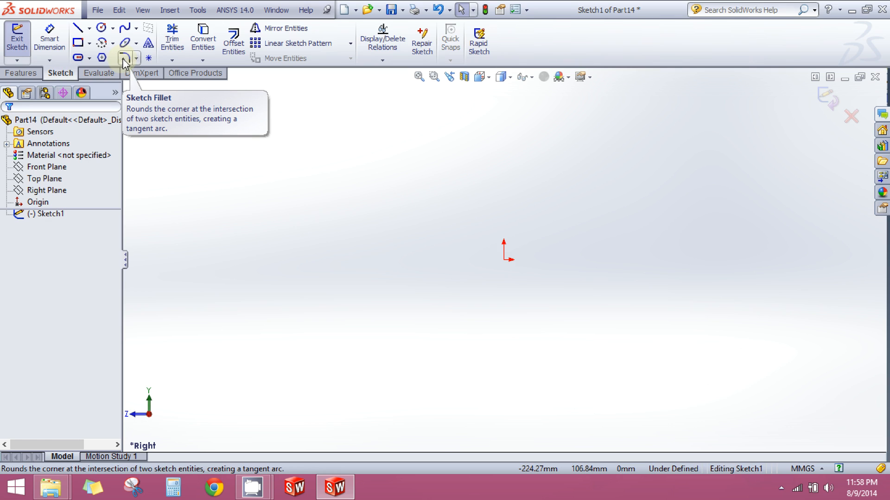
{"action": "mouse_move", "coordinate": [246, 170]}
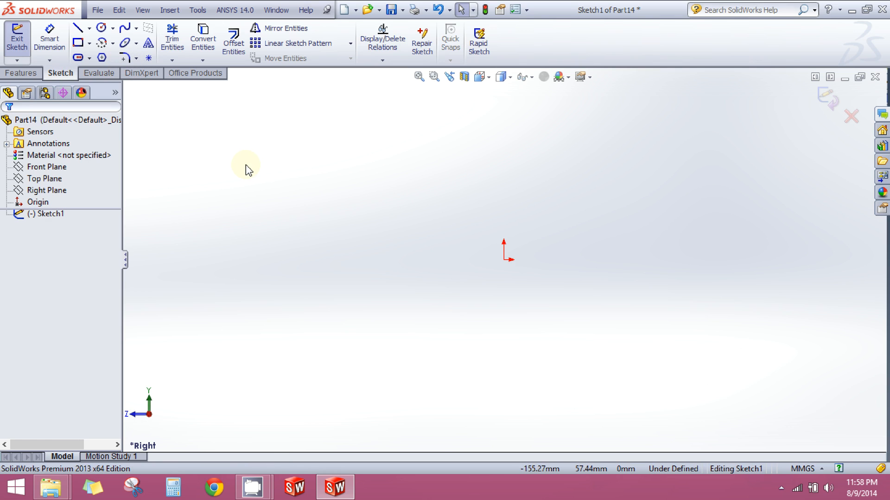
{"action": "mouse_move", "coordinate": [172, 41]}
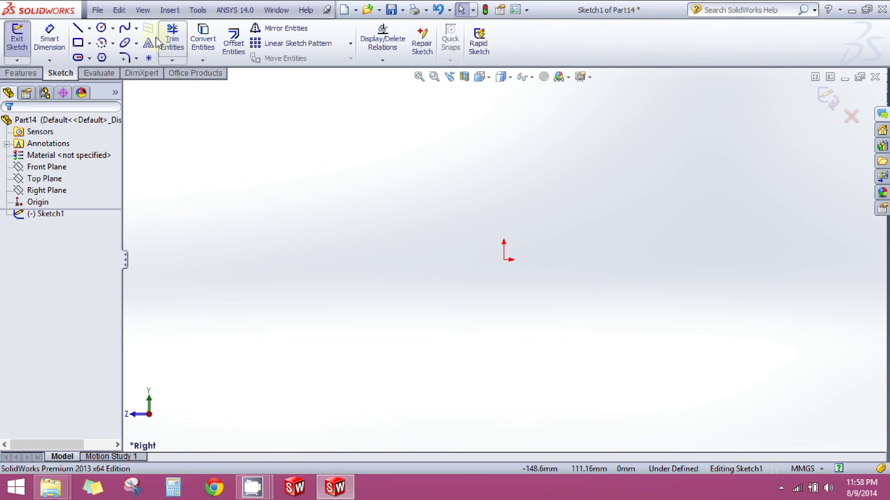
{"action": "mouse_move", "coordinate": [126, 28]}
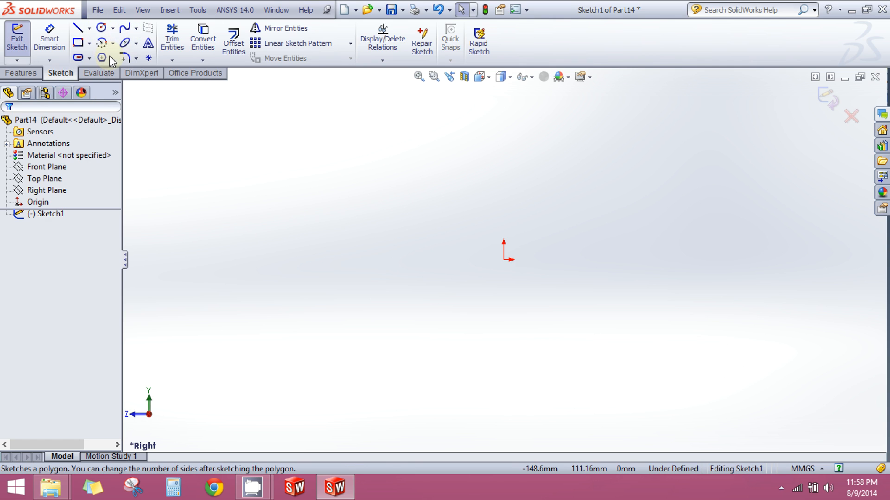
{"action": "mouse_move", "coordinate": [78, 42]}
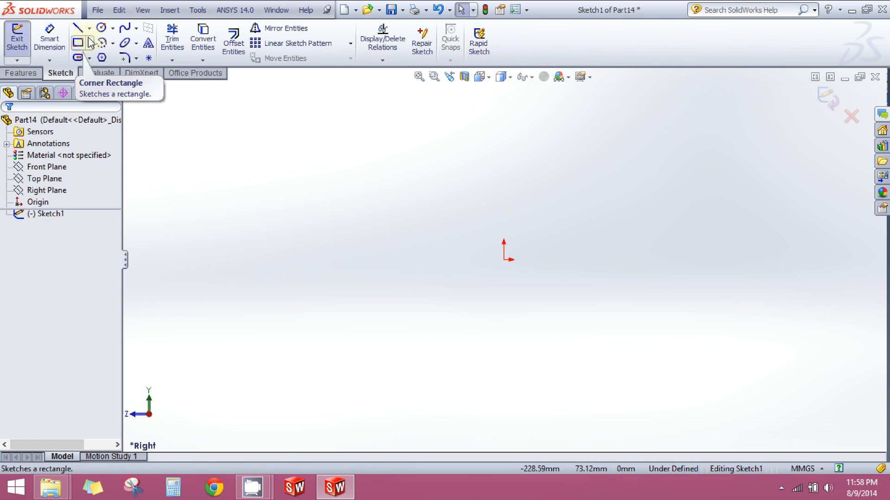
Draw a centerpoint straight slot about the origin
{"action": "left_click", "coordinate": [89, 57]}
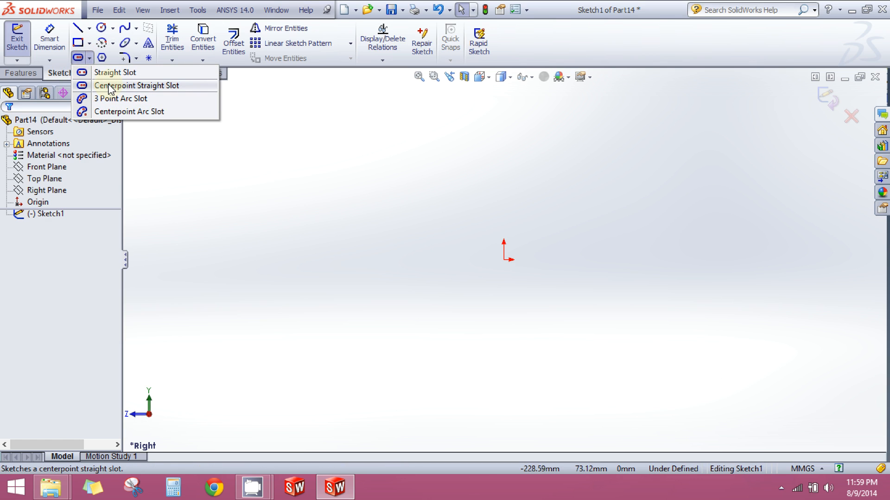
{"action": "left_click", "coordinate": [136, 85]}
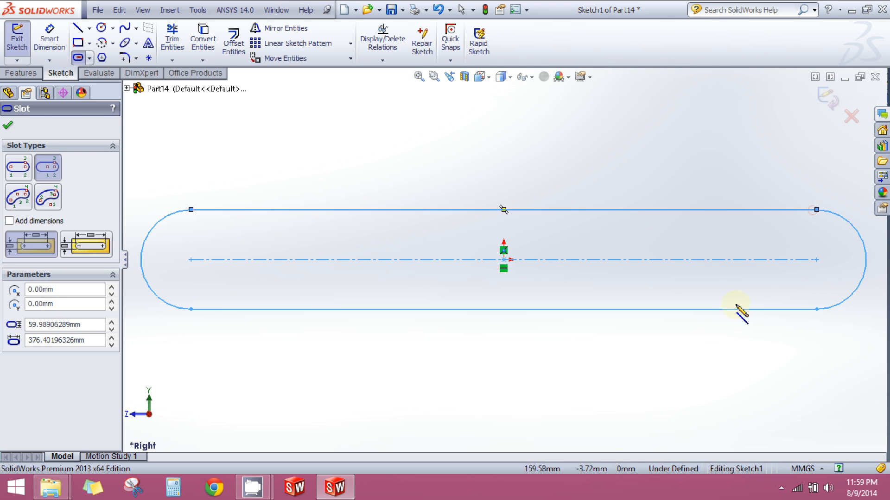
{"action": "left_click", "coordinate": [7, 124]}
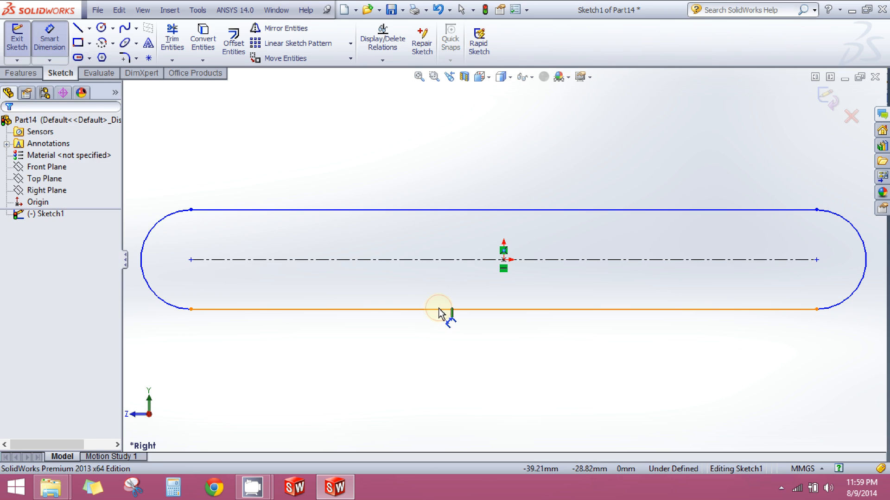
Dimension the slot's length as 400 mm
{"action": "left_click", "coordinate": [440, 309]}
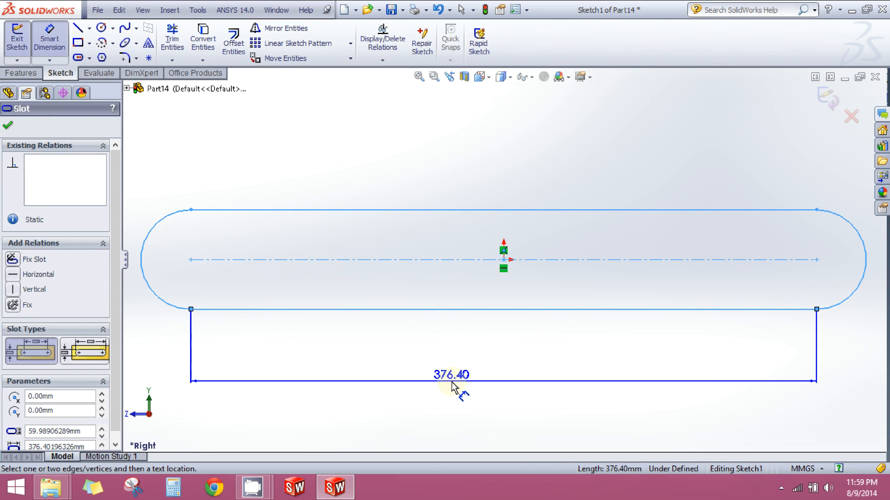
{"action": "left_click", "coordinate": [456, 387]}
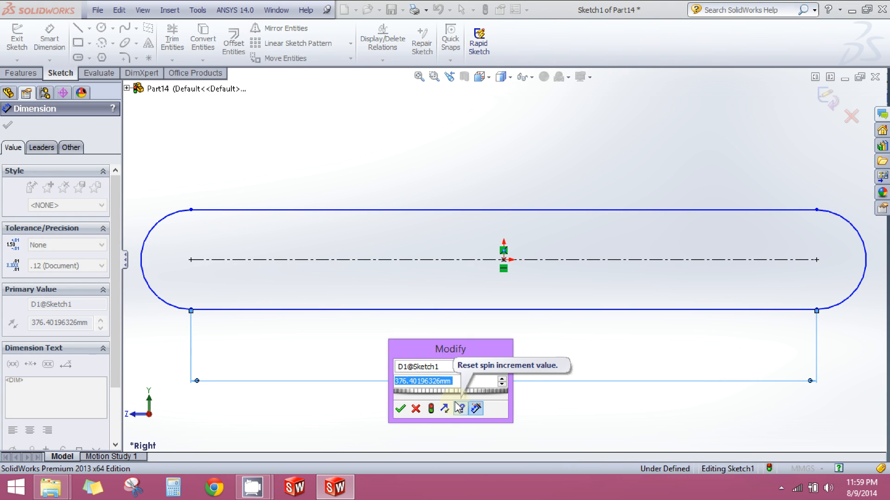
{"action": "type", "text": "400m"}
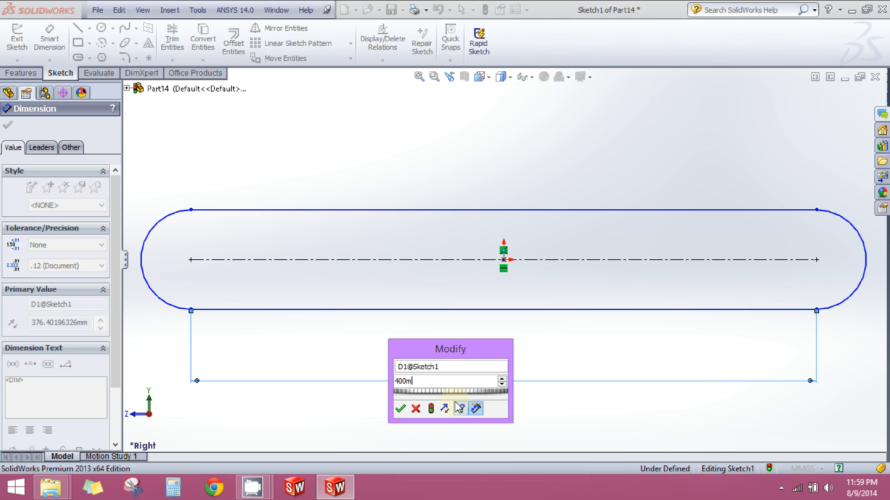
{"action": "left_click", "coordinate": [400, 408]}
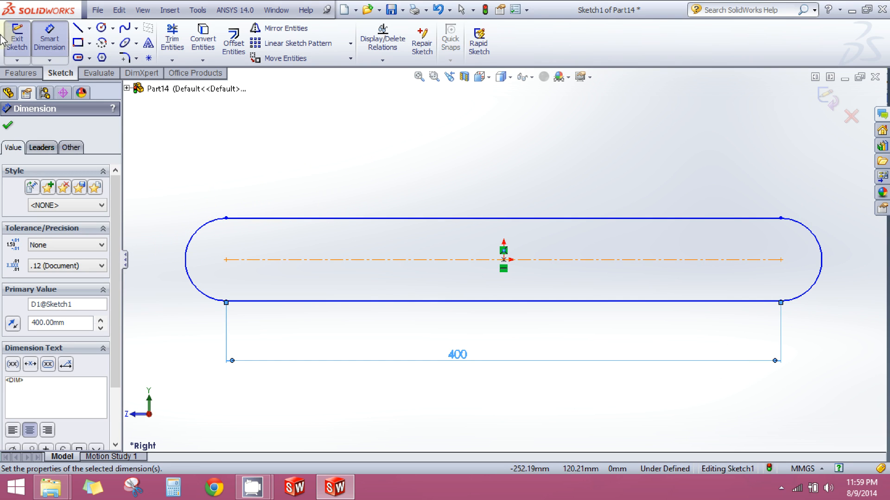
{"action": "mouse_move", "coordinate": [48, 38]}
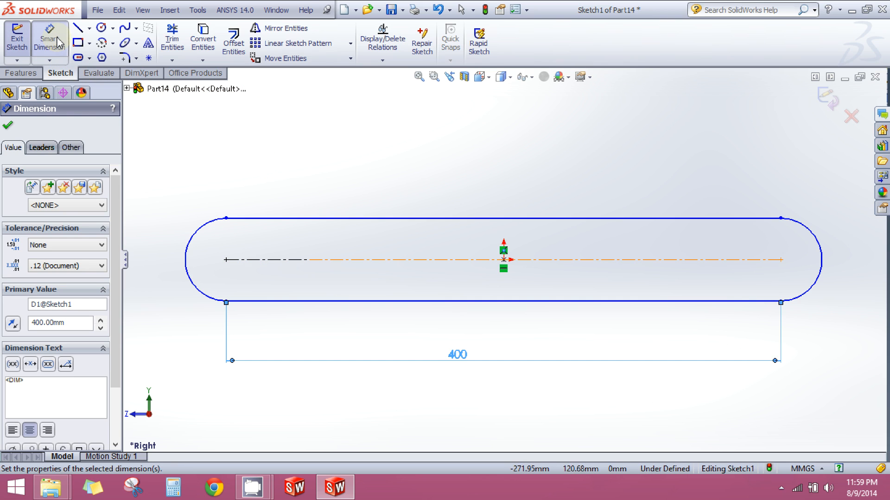
{"action": "mouse_move", "coordinate": [194, 169]}
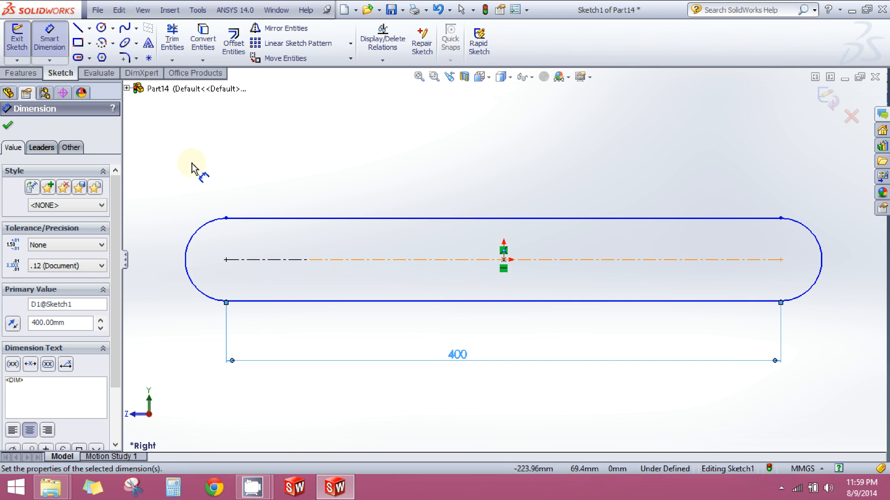
{"action": "mouse_move", "coordinate": [451, 187]}
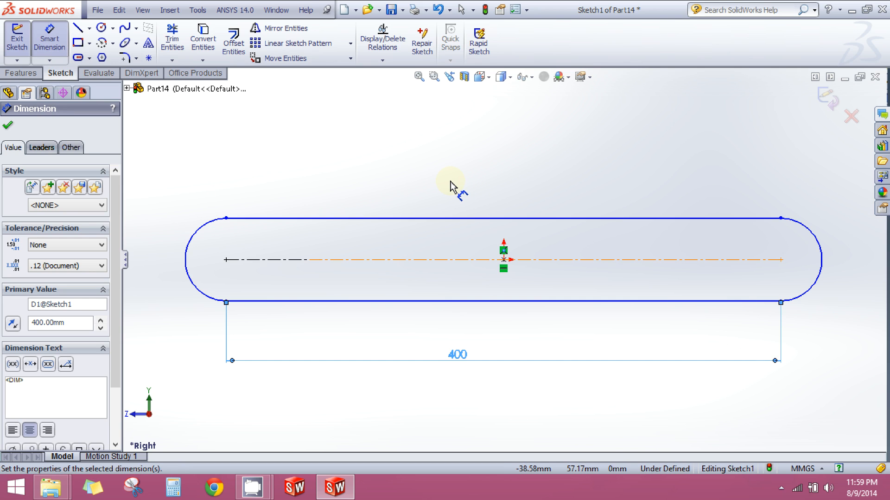
Finish the 400 mm dimension and sketch circles at the centreline's ends and midpoint
{"action": "left_click", "coordinate": [7, 124]}
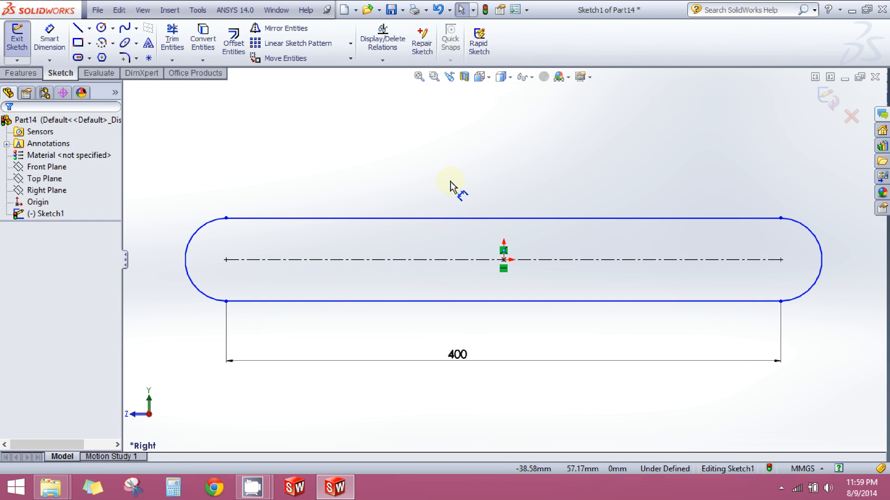
{"action": "mouse_move", "coordinate": [102, 27]}
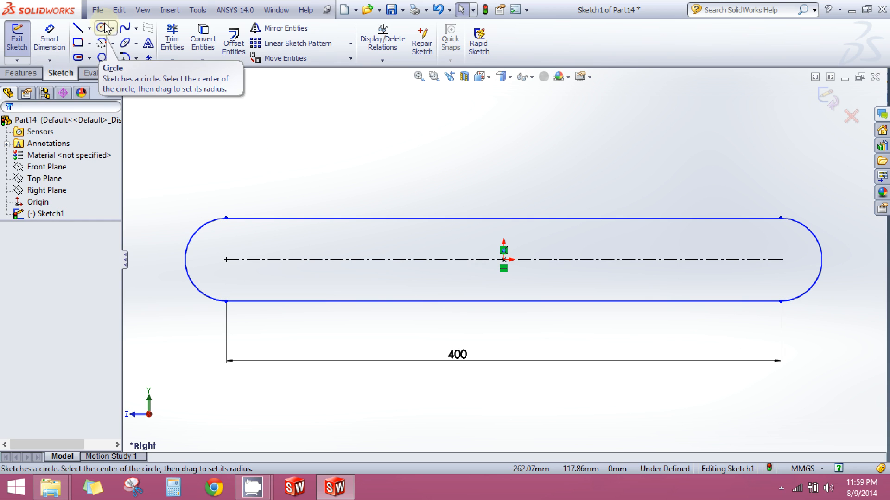
{"action": "mouse_move", "coordinate": [162, 173]}
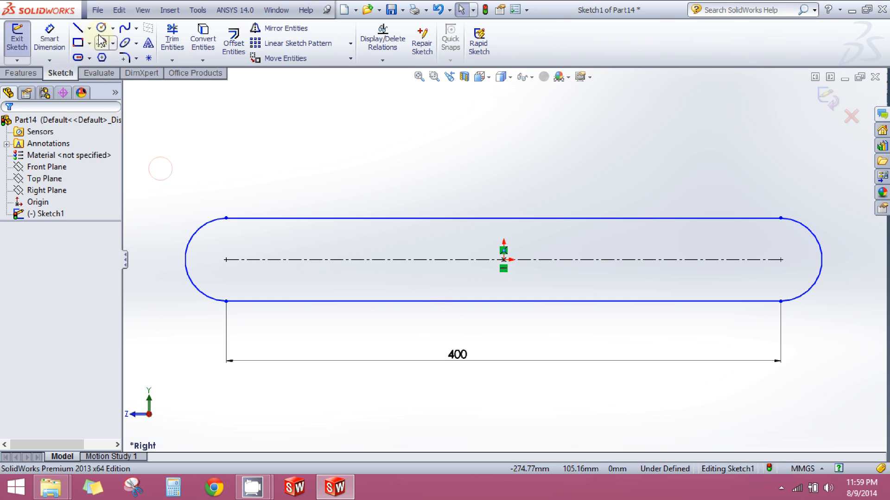
{"action": "mouse_move", "coordinate": [99, 58]}
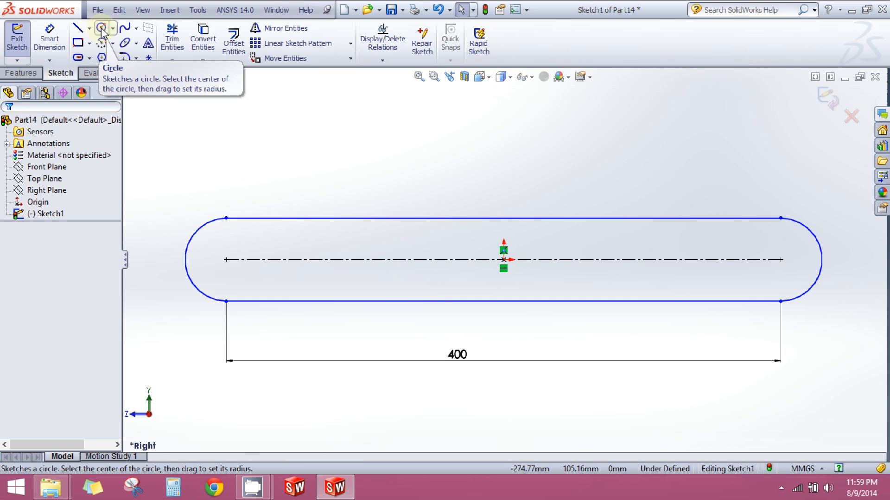
{"action": "mouse_move", "coordinate": [662, 187]}
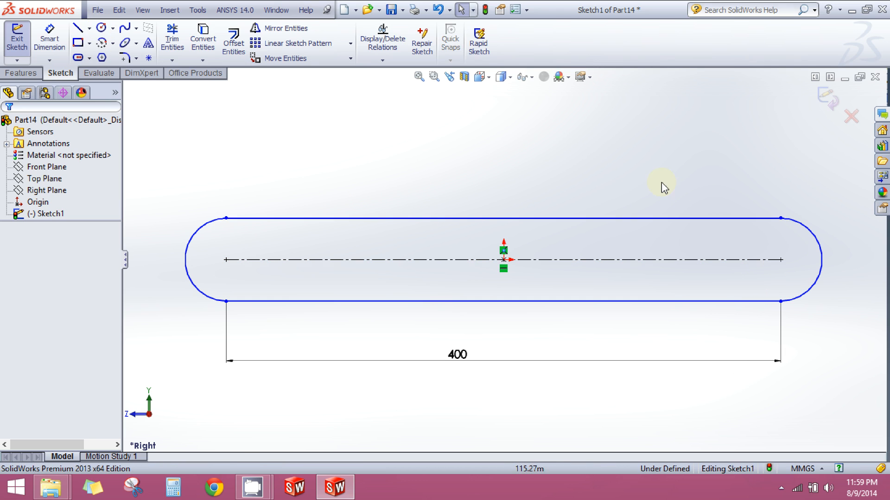
{"action": "mouse_move", "coordinate": [171, 176]}
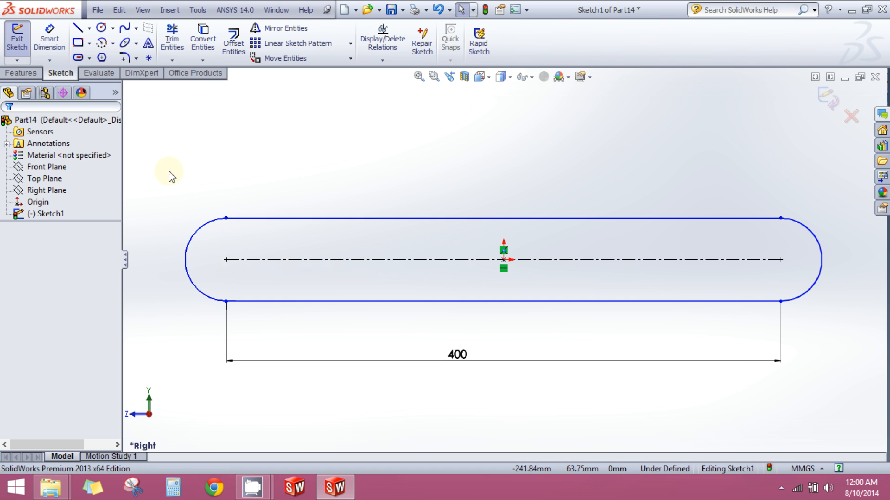
{"action": "mouse_move", "coordinate": [101, 29]}
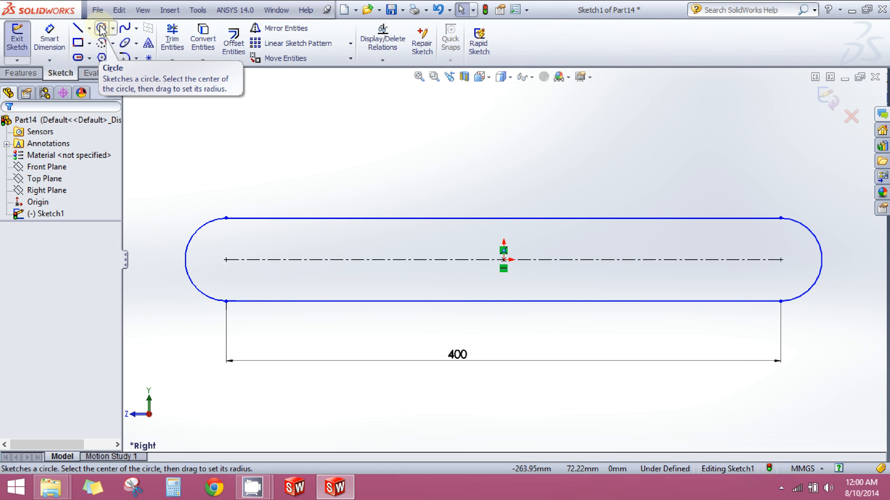
{"action": "left_click", "coordinate": [101, 28]}
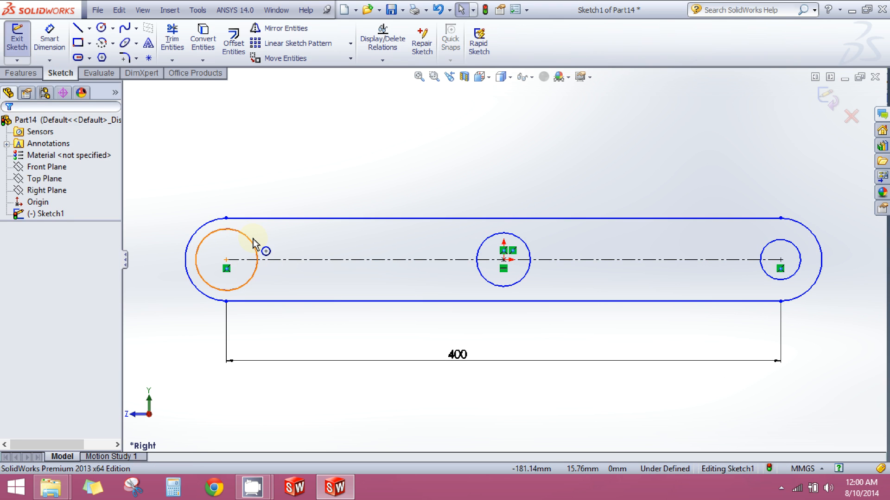
{"action": "mouse_move", "coordinate": [750, 248]}
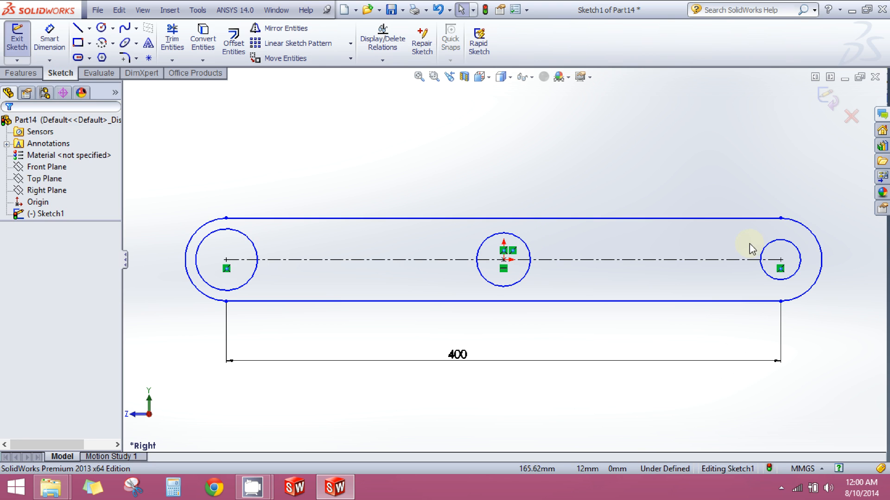
{"action": "mouse_move", "coordinate": [273, 256]}
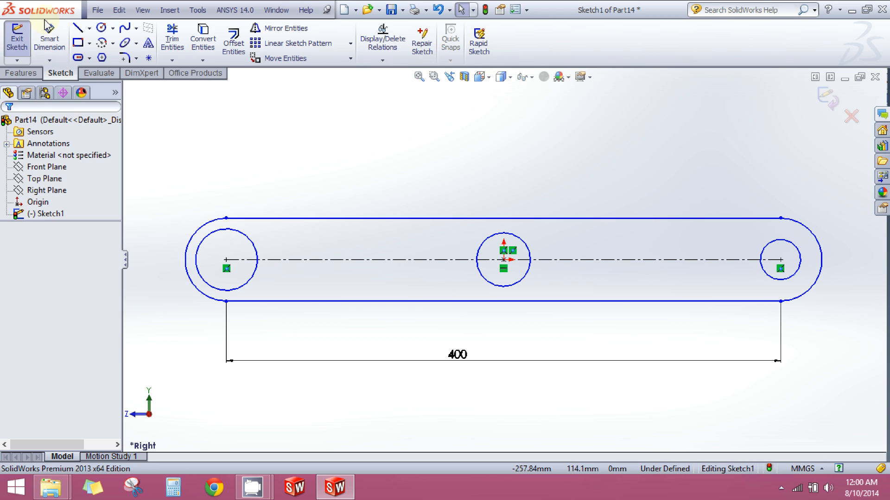
{"action": "mouse_move", "coordinate": [48, 43]}
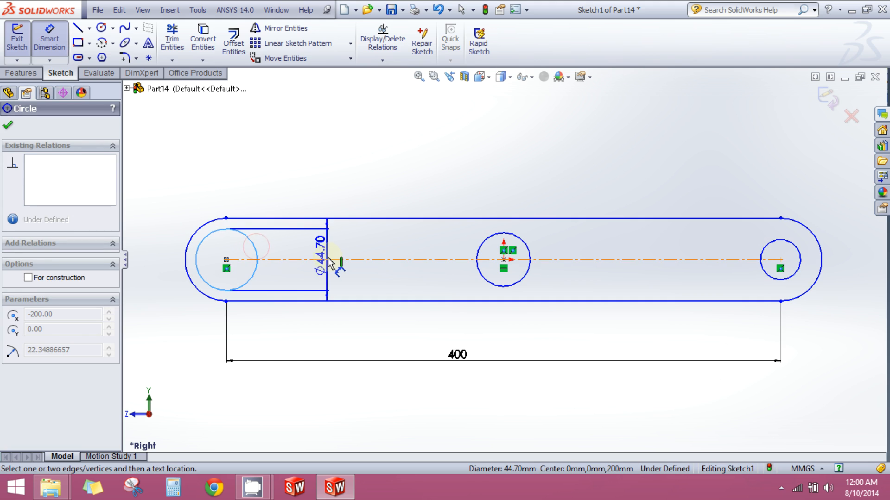
Dimension the hole circles with a 40 mm diameter
{"action": "left_click", "coordinate": [318, 255]}
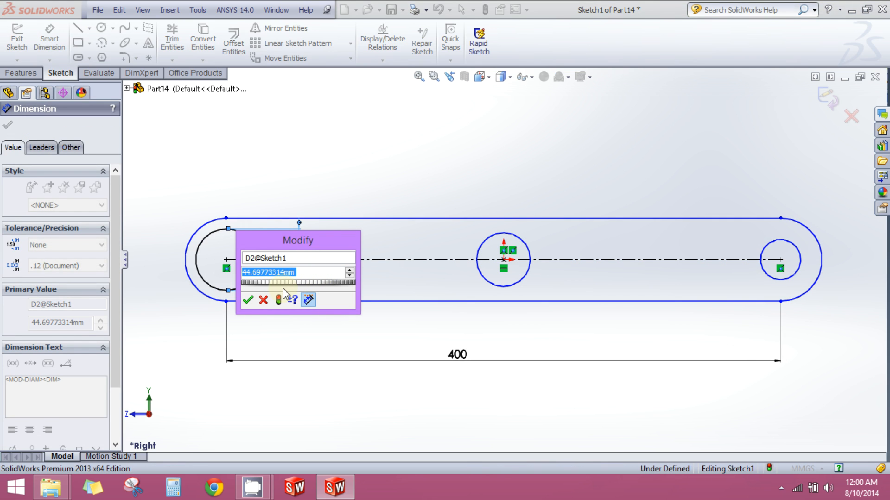
{"action": "left_click", "coordinate": [248, 301]}
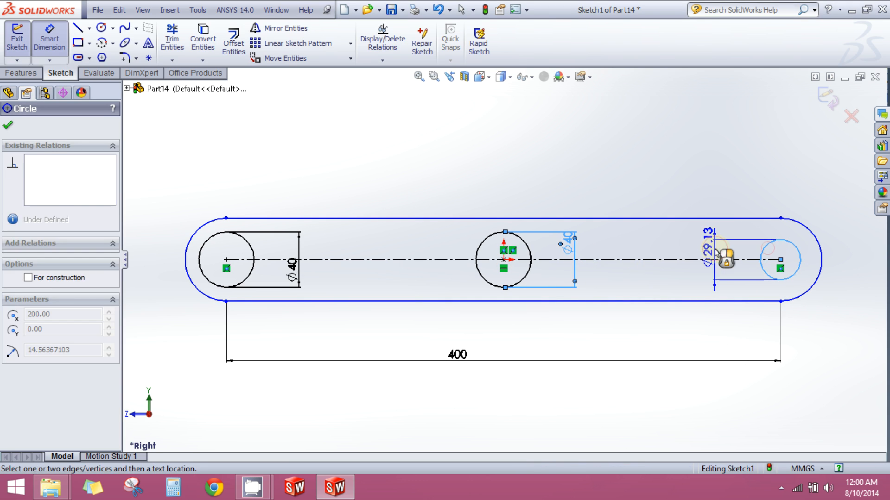
{"action": "left_click", "coordinate": [7, 124]}
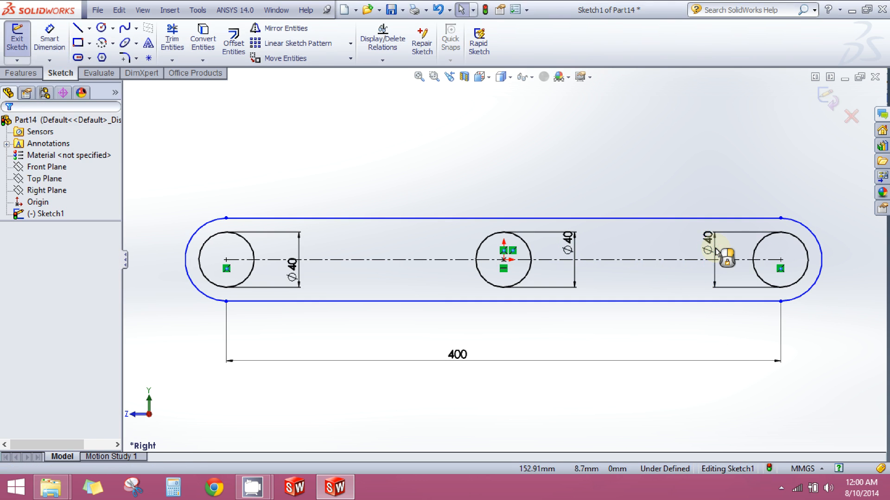
{"action": "mouse_move", "coordinate": [564, 322]}
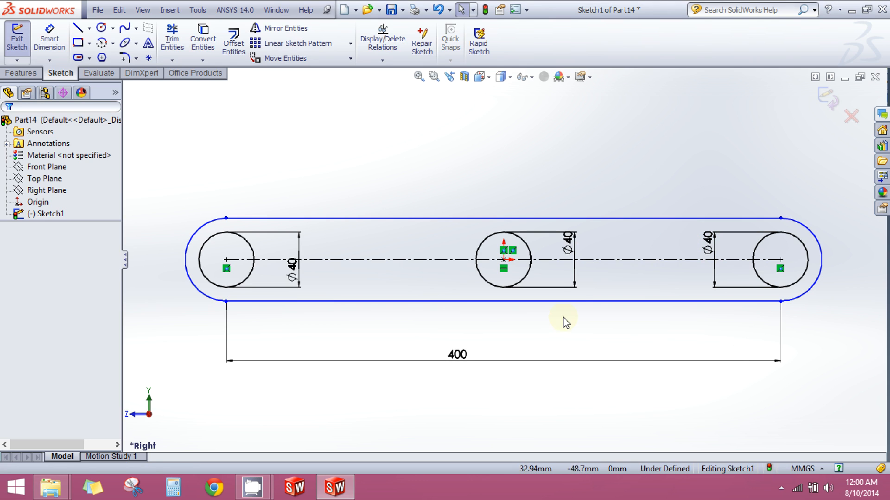
{"action": "mouse_move", "coordinate": [573, 255]}
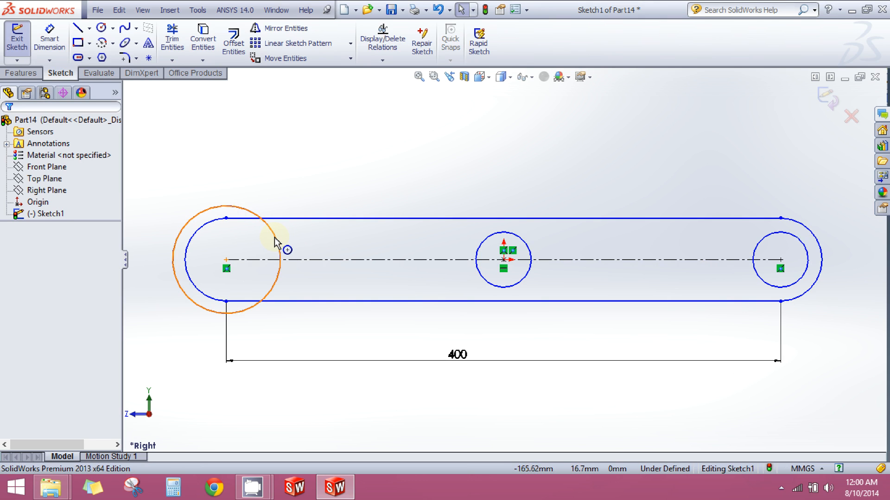
{"action": "mouse_move", "coordinate": [534, 245]}
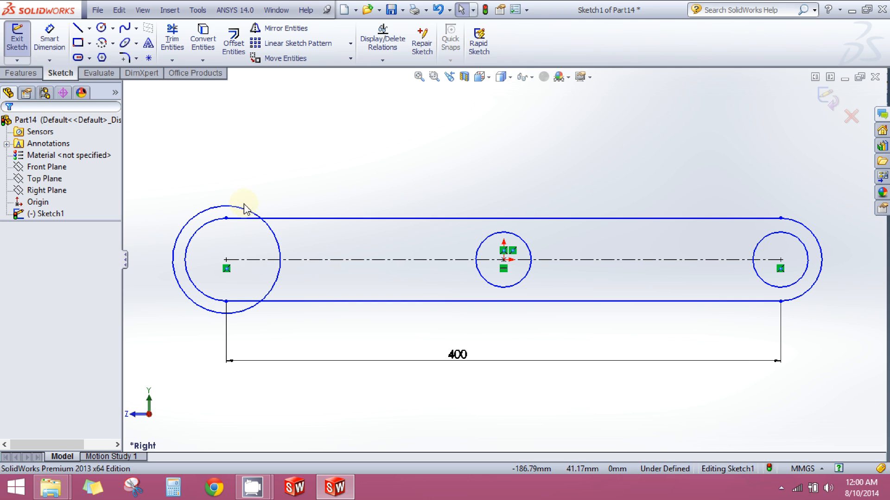
{"action": "mouse_move", "coordinate": [444, 208]}
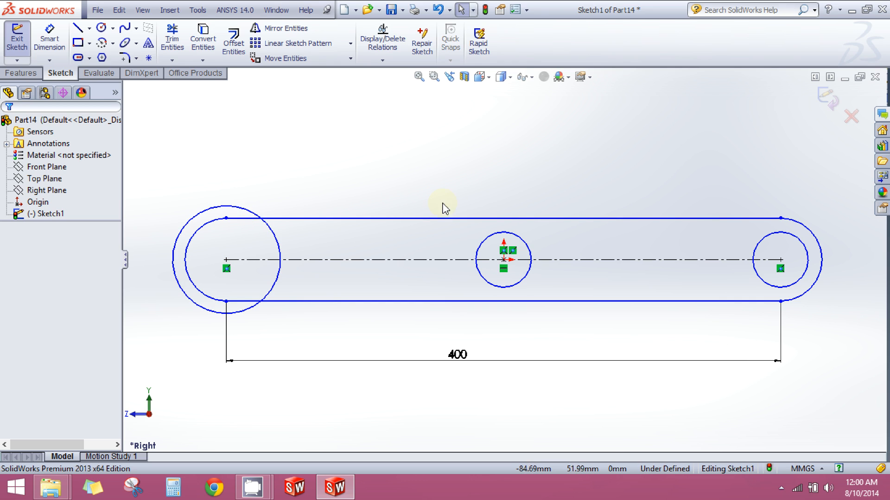
{"action": "mouse_move", "coordinate": [152, 121]}
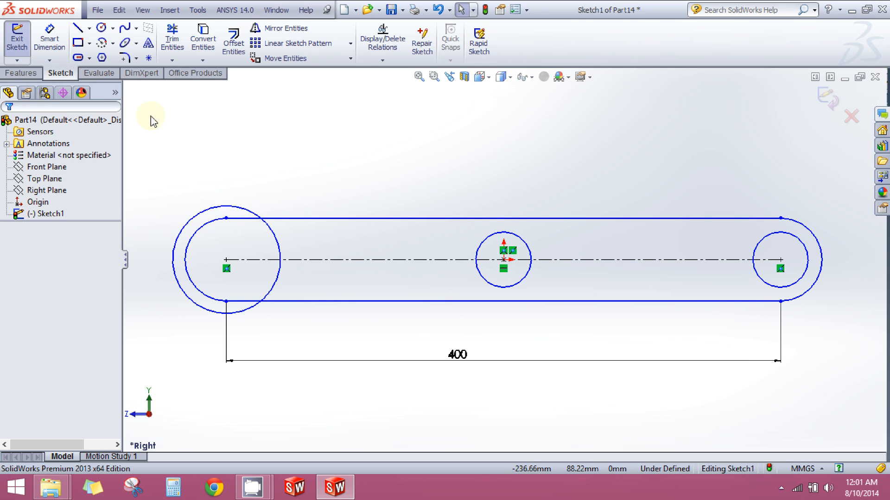
{"action": "mouse_move", "coordinate": [161, 135]}
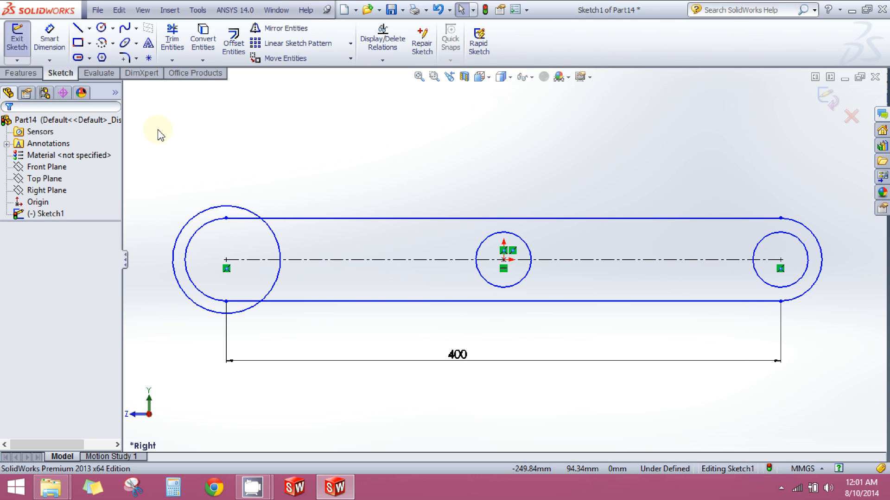
{"action": "mouse_move", "coordinate": [206, 168]}
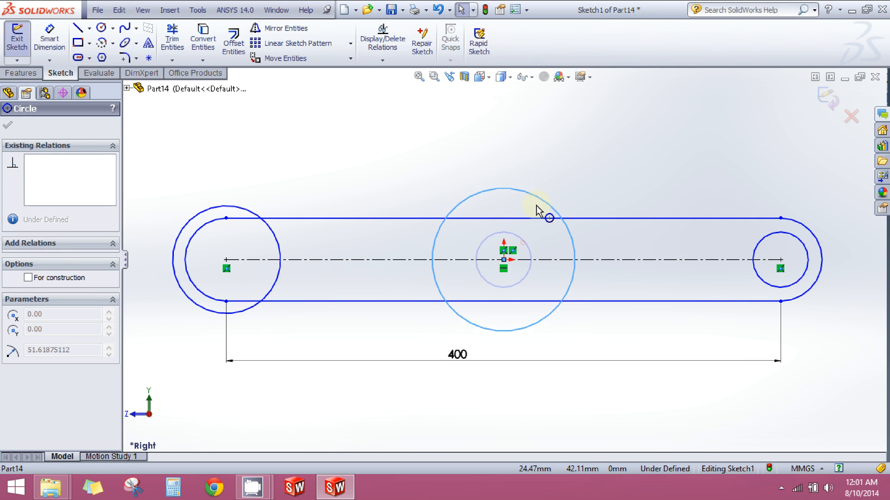
Enlarge the middle circle and select all three hole circles together
{"action": "left_click", "coordinate": [8, 125]}
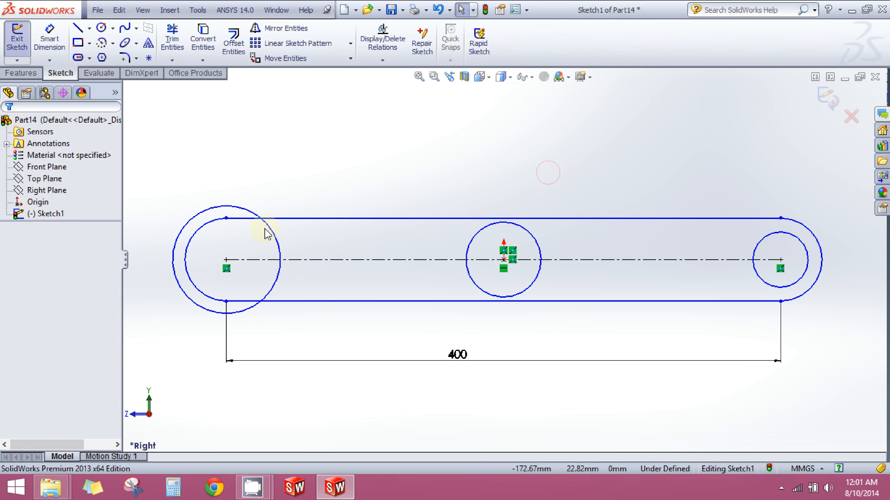
{"action": "left_click", "coordinate": [222, 256]}
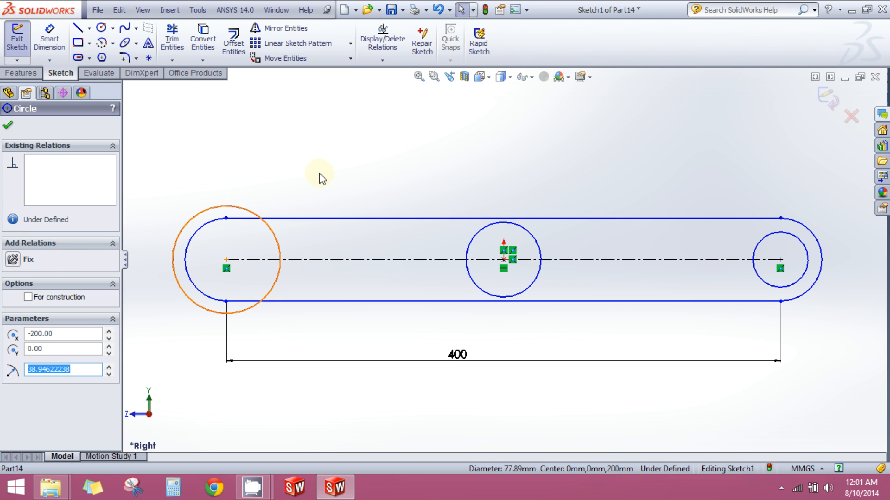
{"action": "mouse_move", "coordinate": [273, 242]}
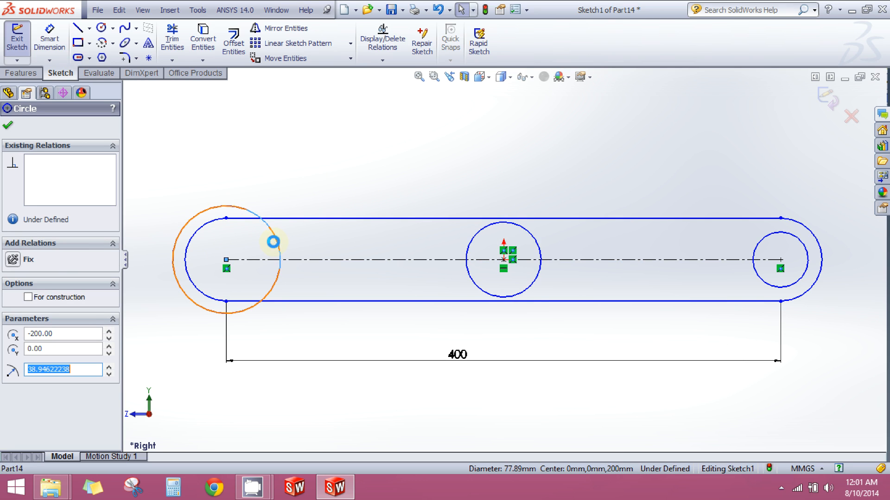
{"action": "left_click", "coordinate": [780, 260]}
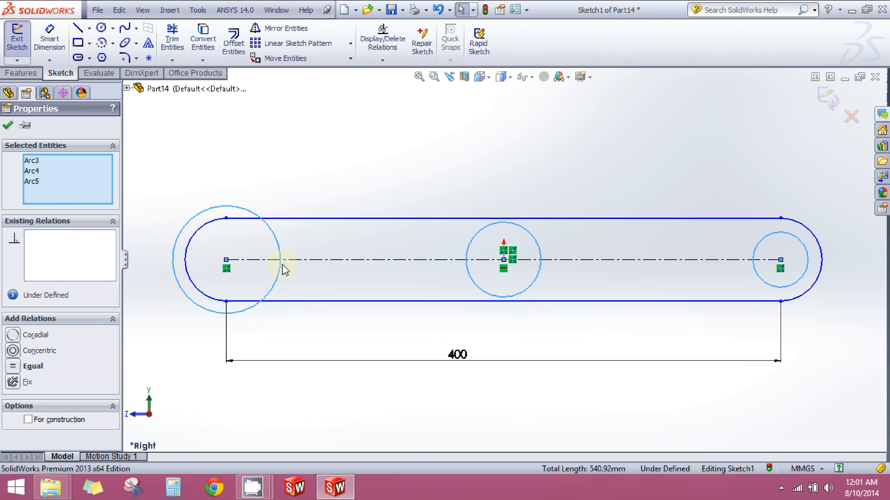
{"action": "mouse_move", "coordinate": [99, 228]}
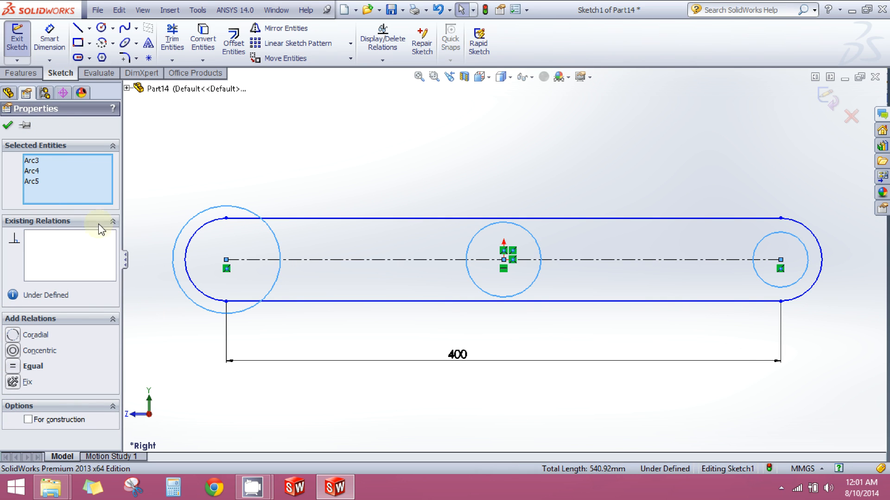
{"action": "mouse_move", "coordinate": [13, 371]}
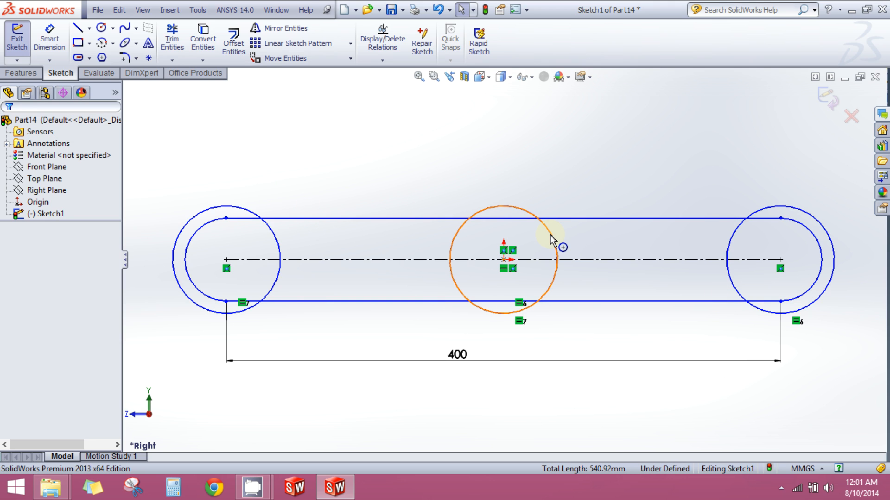
{"action": "mouse_move", "coordinate": [528, 218]}
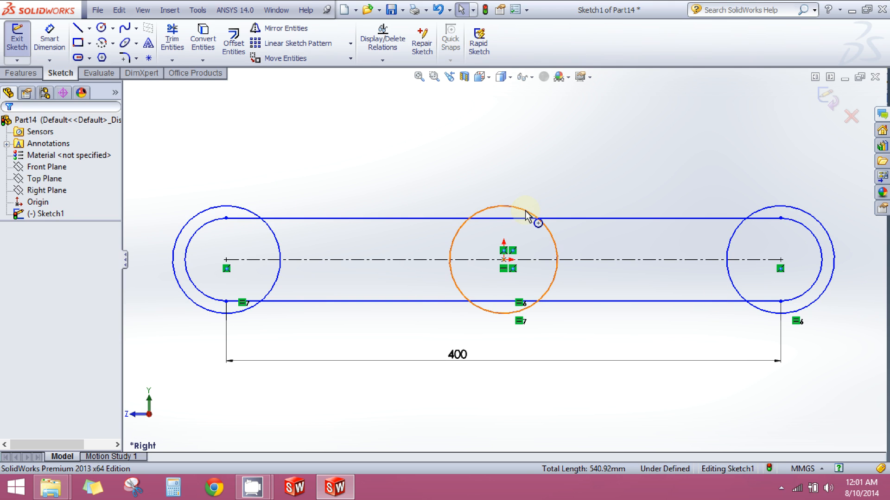
Drag the equal-radius circles smaller so they fit inside the slot
{"action": "left_click", "coordinate": [509, 224]}
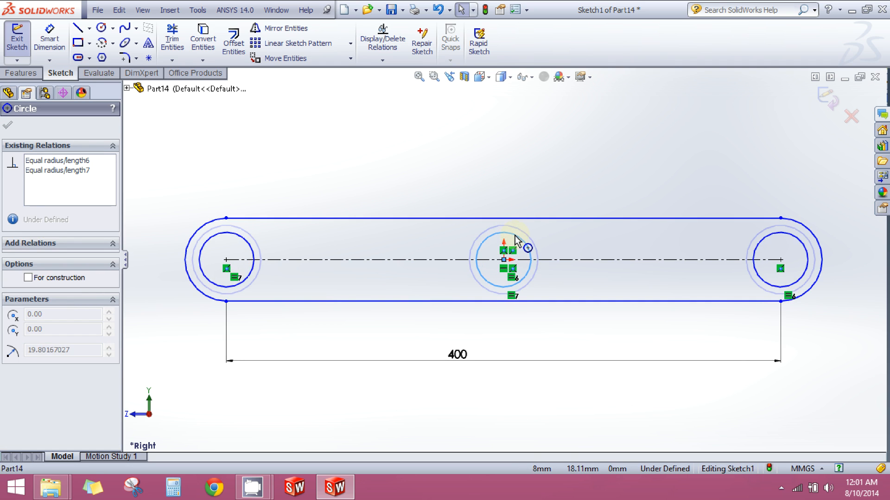
{"action": "left_click", "coordinate": [7, 124]}
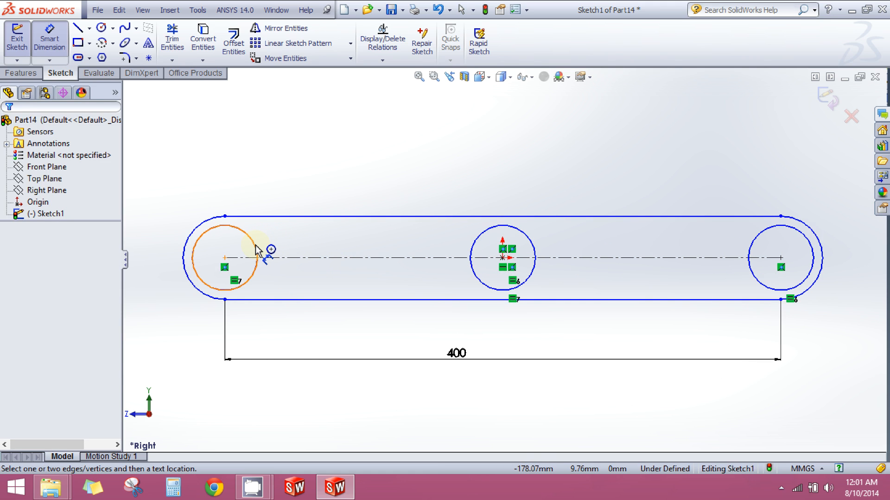
{"action": "left_click", "coordinate": [222, 238]}
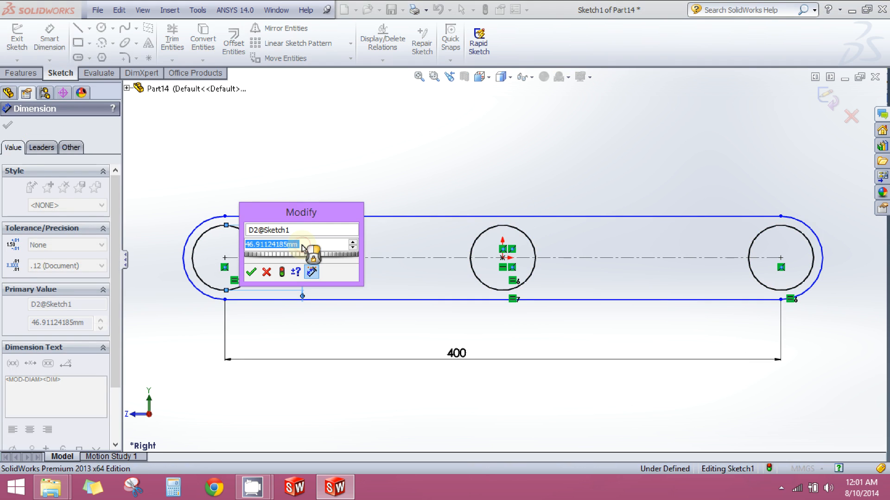
{"action": "type", "text": "50"}
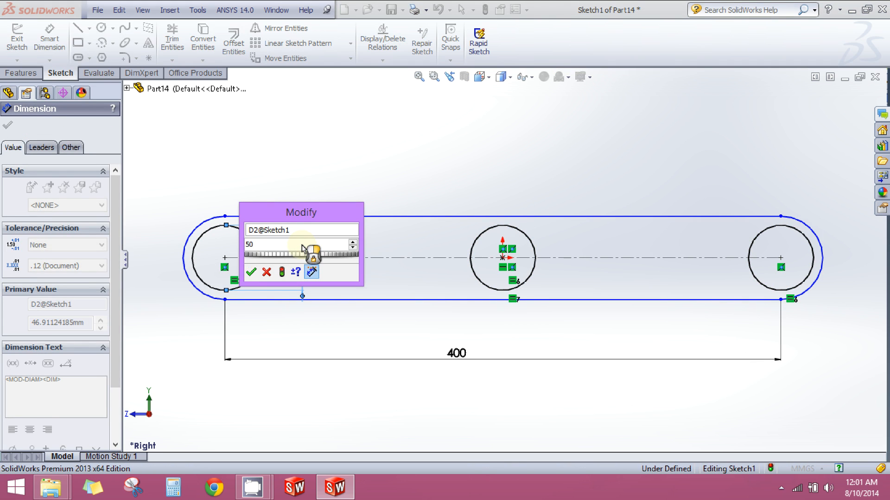
{"action": "left_click", "coordinate": [251, 272]}
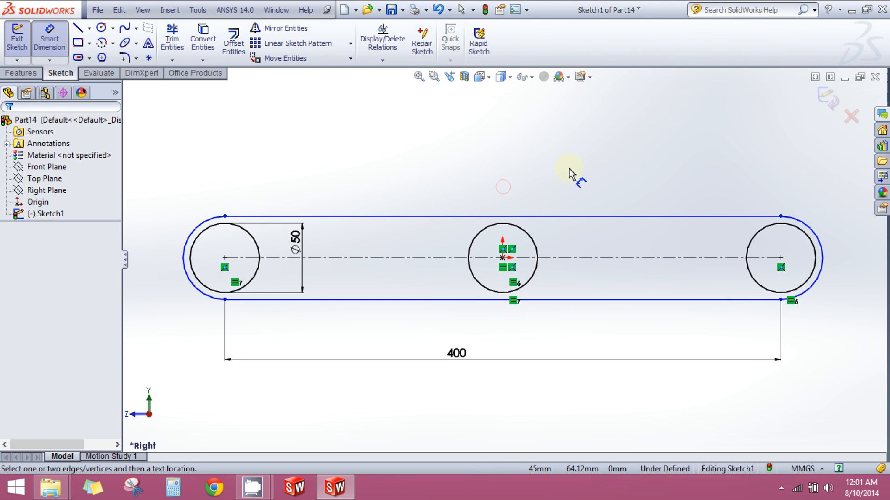
{"action": "mouse_move", "coordinate": [735, 232]}
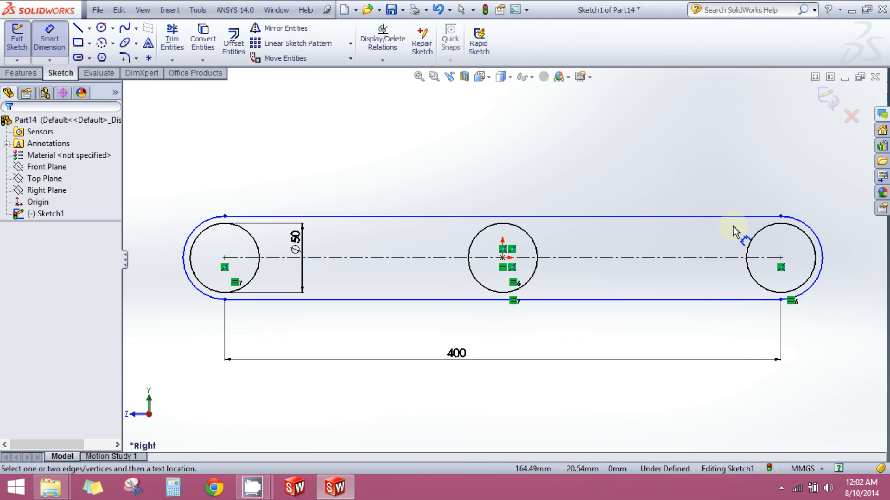
{"action": "mouse_move", "coordinate": [667, 170]}
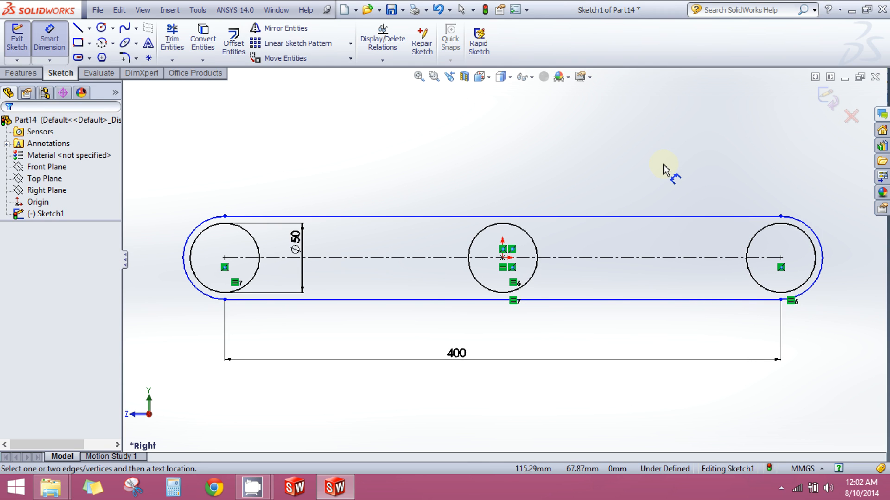
{"action": "mouse_move", "coordinate": [495, 178]}
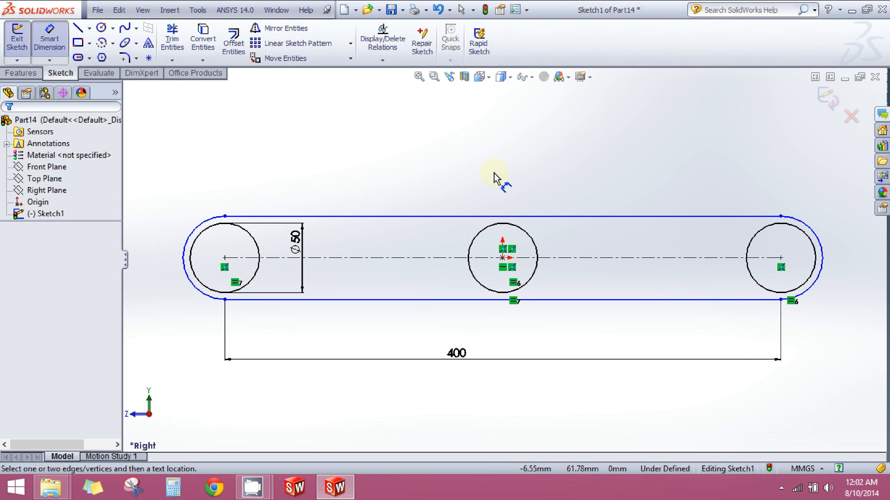
{"action": "mouse_move", "coordinate": [774, 142]}
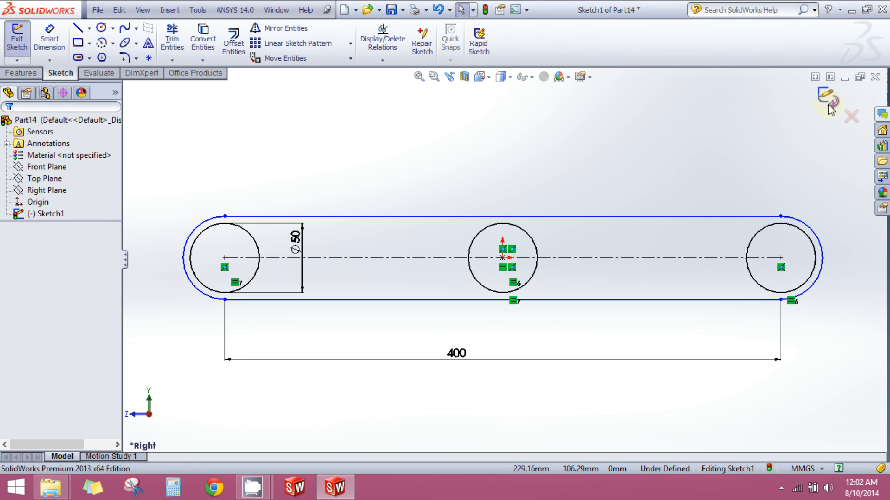
{"action": "mouse_move", "coordinate": [829, 107]}
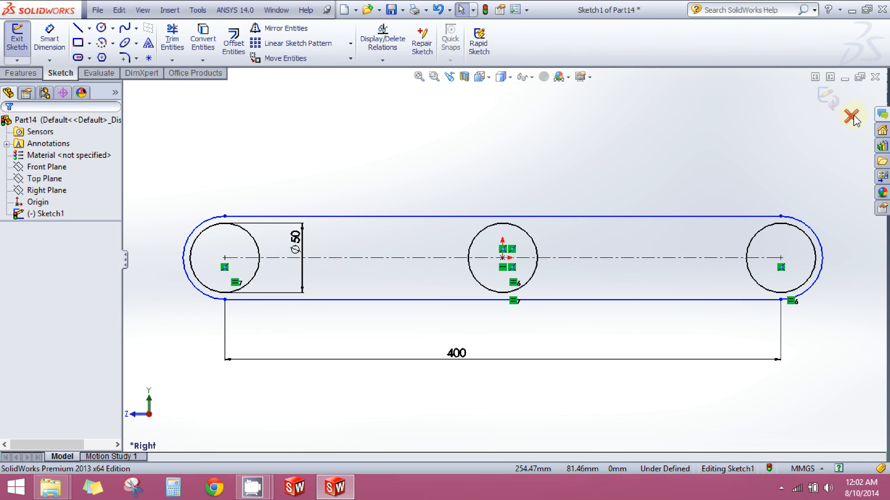
{"action": "mouse_move", "coordinate": [854, 159]}
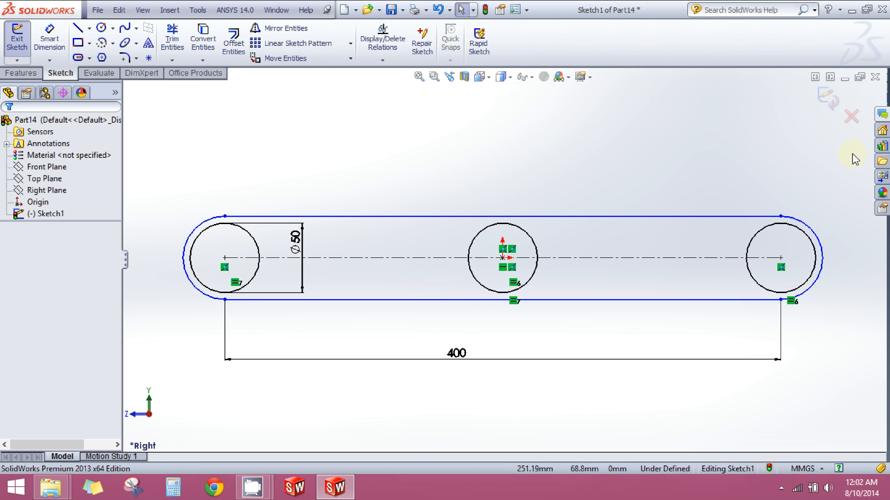
{"action": "mouse_move", "coordinate": [829, 101]}
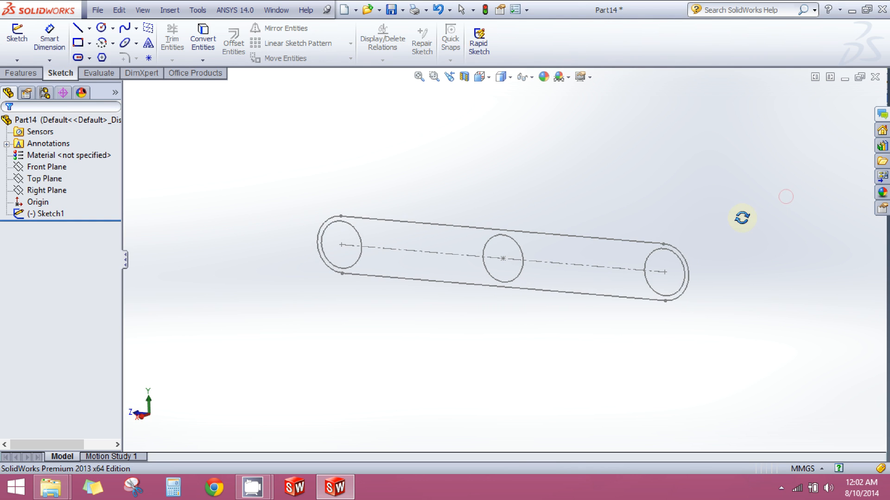
{"action": "mouse_move", "coordinate": [270, 171]}
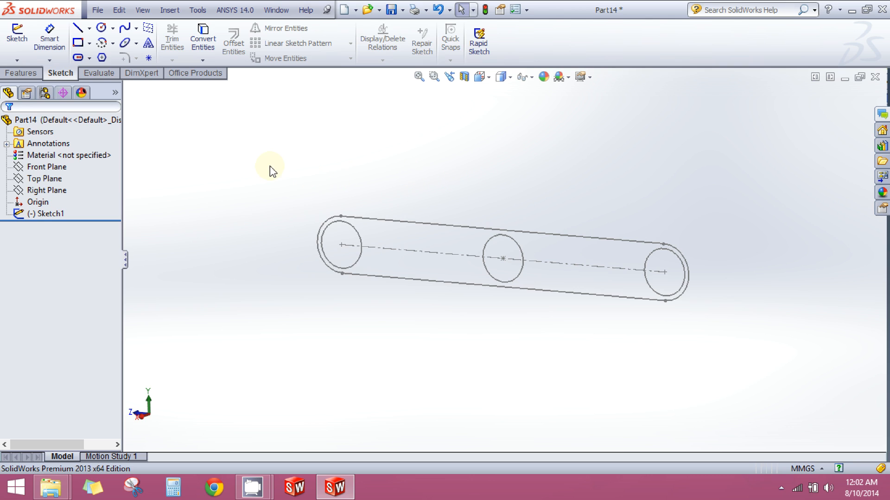
{"action": "mouse_move", "coordinate": [238, 169]}
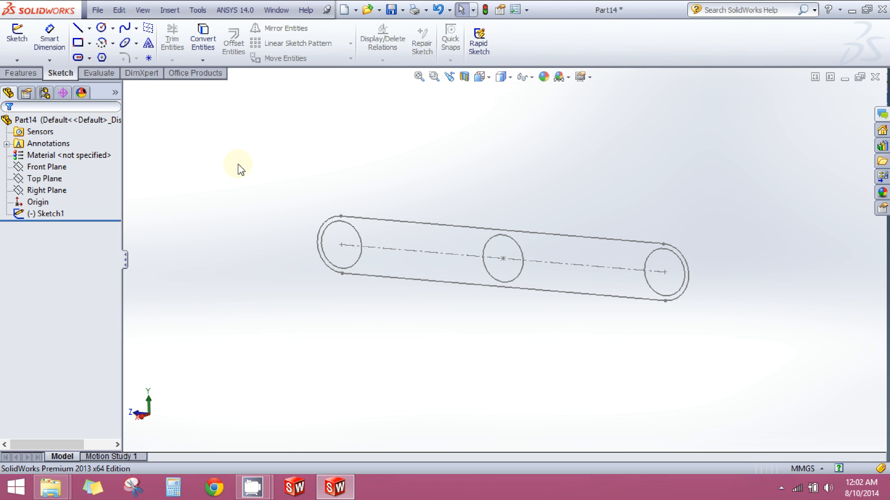
Start an Extruded Boss/Base using the slot outline and three circles as contours
{"action": "left_click", "coordinate": [21, 72]}
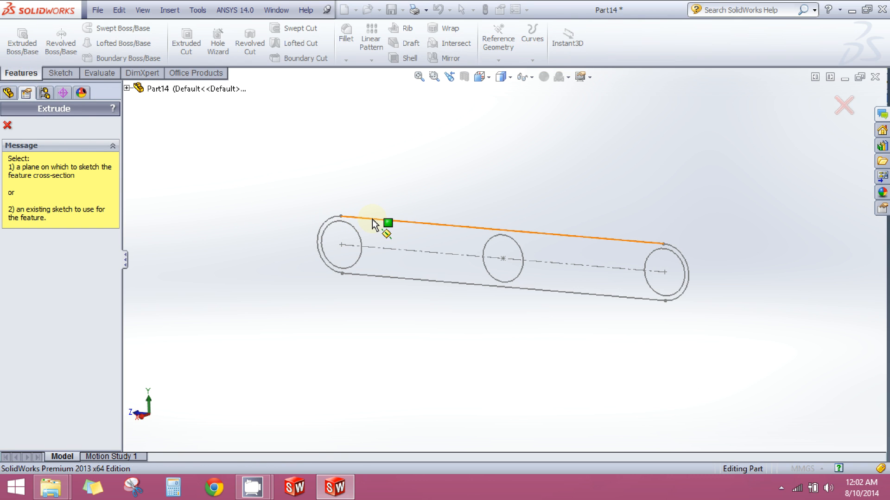
{"action": "left_click", "coordinate": [388, 222]}
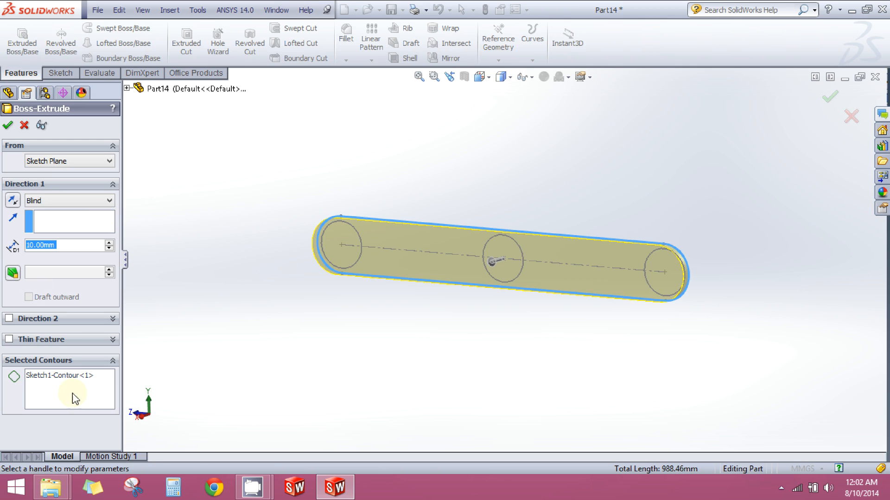
{"action": "left_click", "coordinate": [343, 245]}
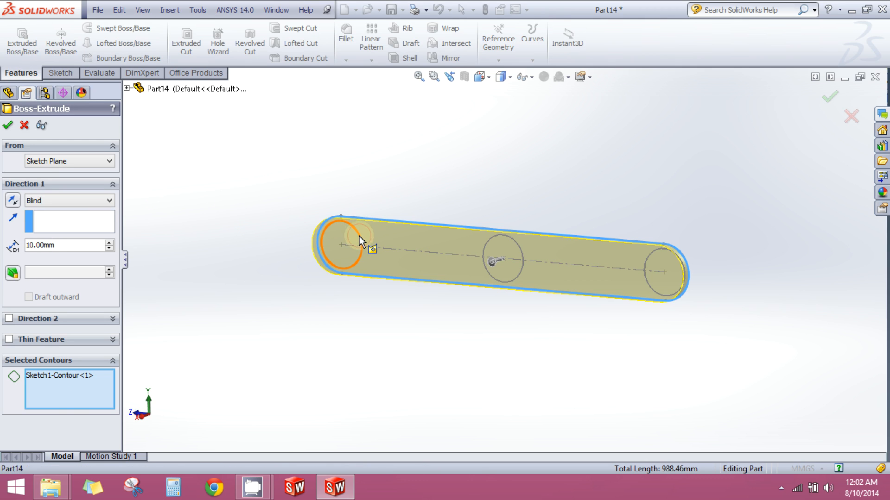
{"action": "left_click", "coordinate": [664, 269]}
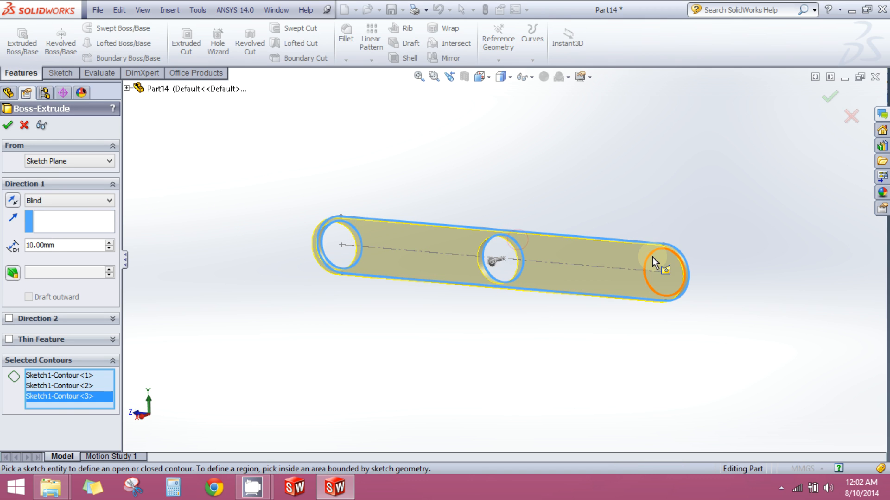
{"action": "left_click", "coordinate": [666, 270]}
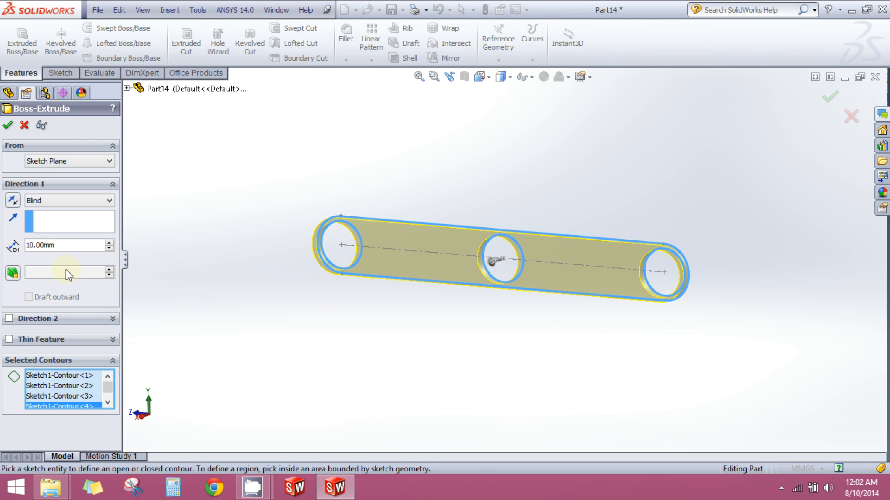
{"action": "mouse_move", "coordinate": [321, 363]}
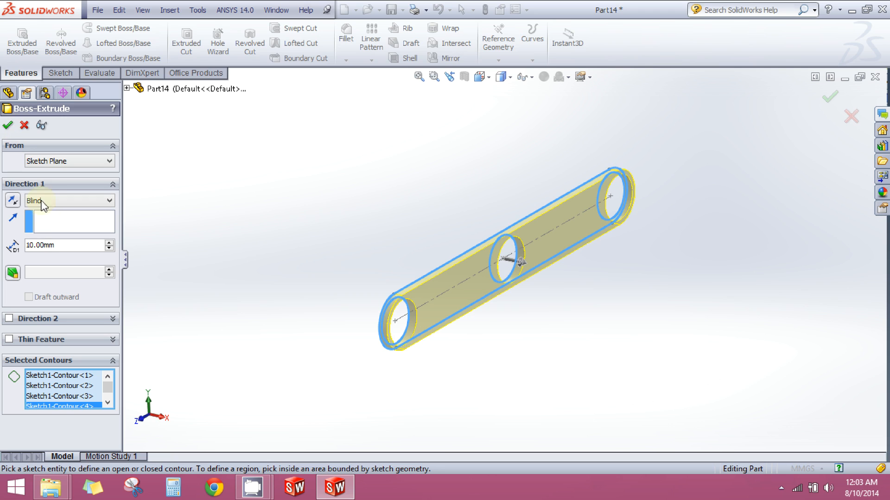
Set the Blind extrusion depth to 8 mm and accept Boss-Extrude1
{"action": "left_click", "coordinate": [61, 245]}
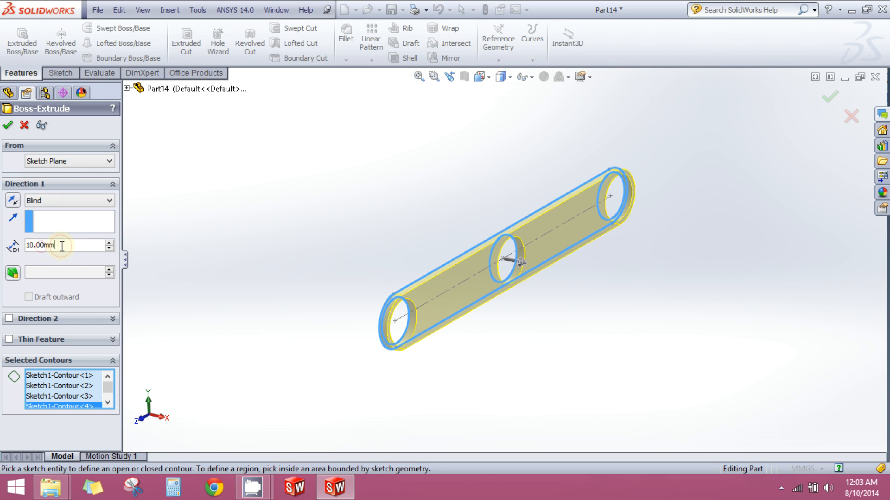
{"action": "mouse_move", "coordinate": [91, 271]}
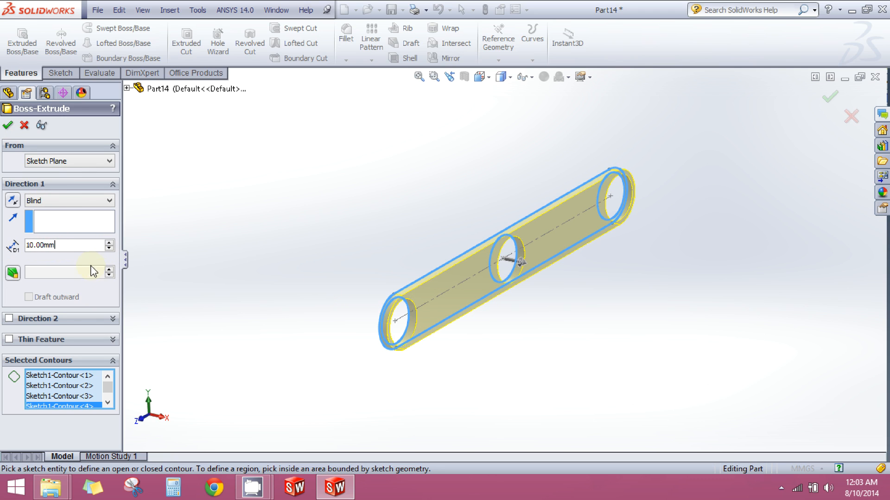
{"action": "triple_click", "coordinate": [62, 245]}
{"action": "type", "text": "15"}
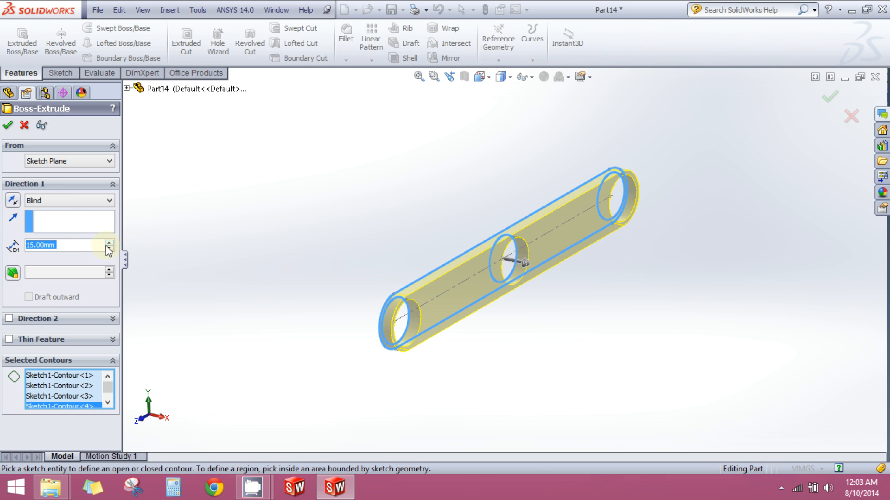
{"action": "left_click", "coordinate": [108, 241]}
{"action": "type", "text": "8"}
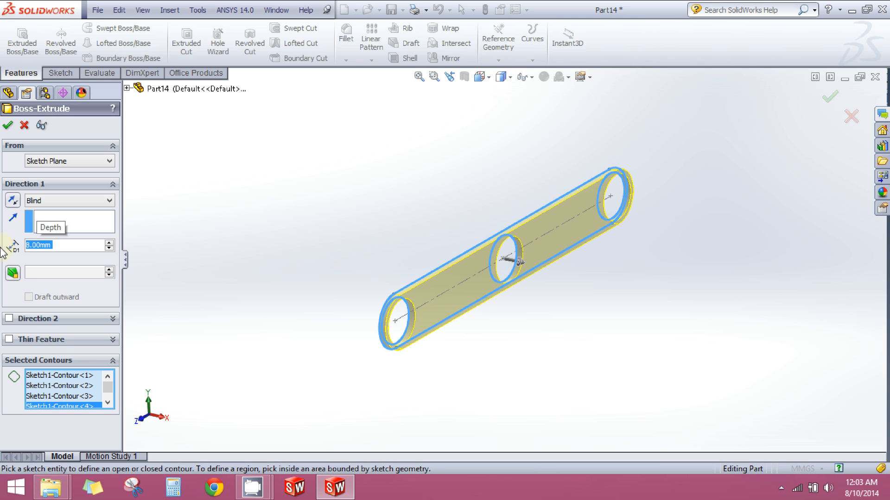
{"action": "mouse_move", "coordinate": [7, 125]}
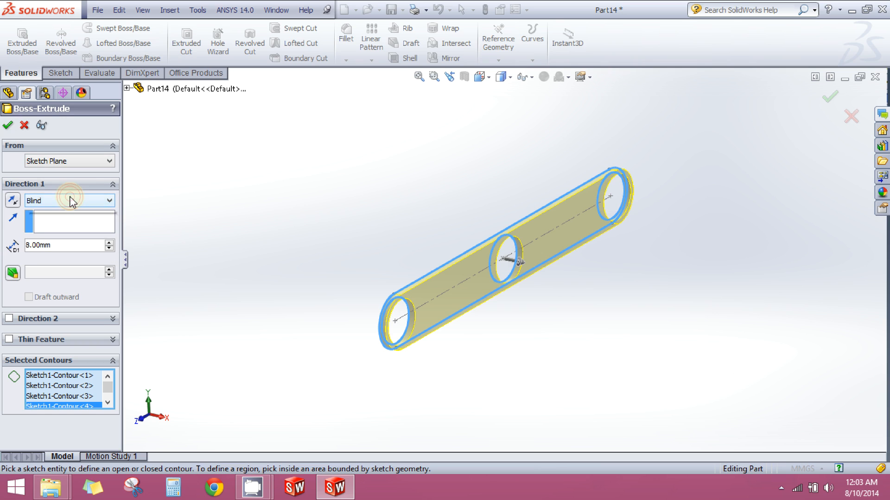
{"action": "mouse_move", "coordinate": [89, 292]}
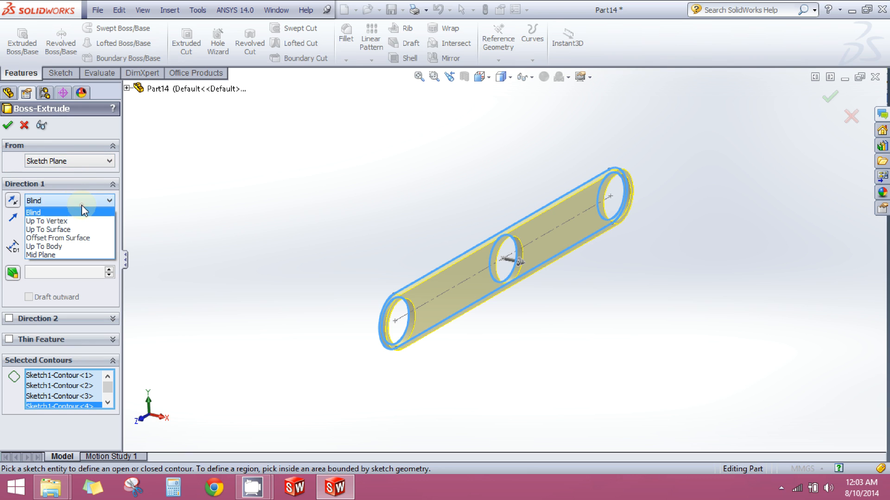
{"action": "left_click", "coordinate": [33, 212]}
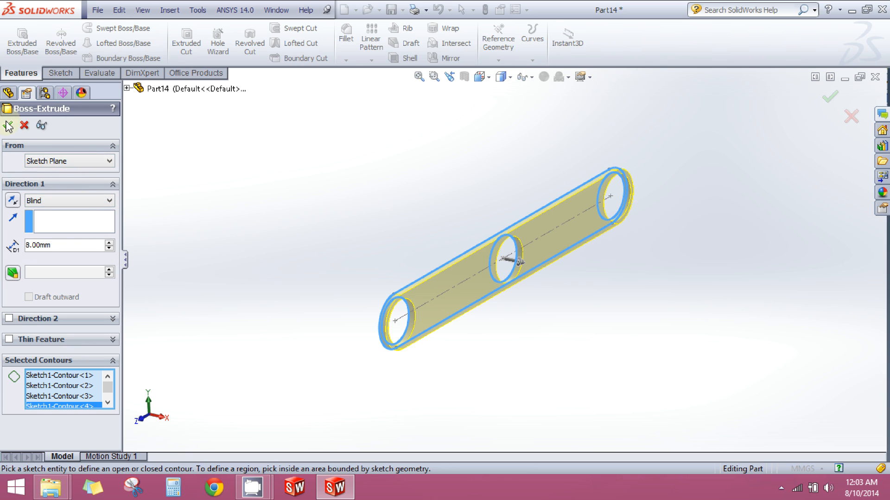
{"action": "mouse_move", "coordinate": [8, 126]}
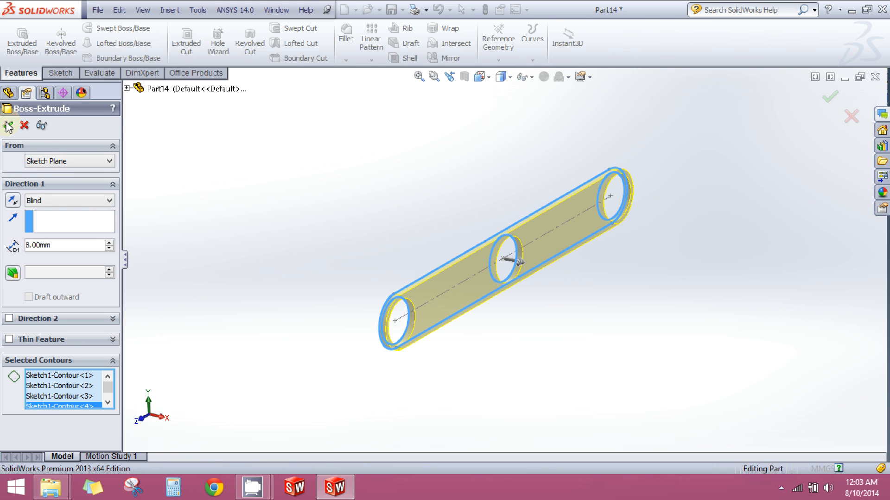
{"action": "left_click", "coordinate": [829, 96]}
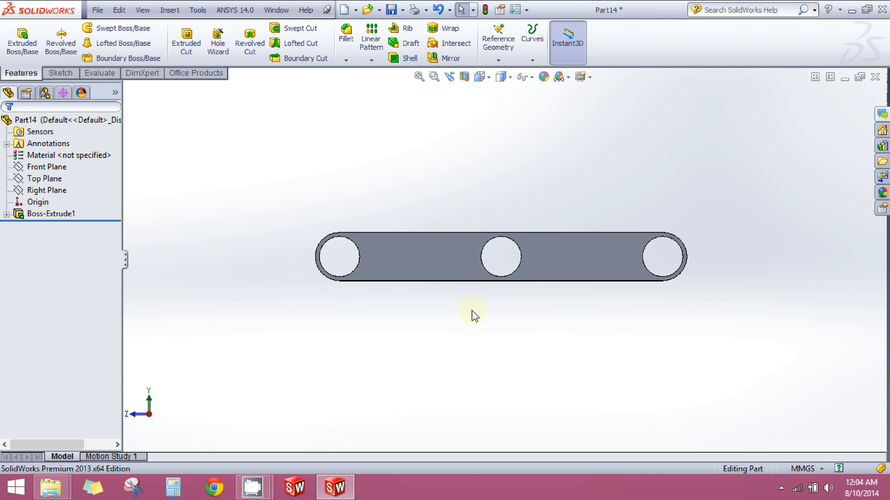
{"action": "mouse_move", "coordinate": [252, 488]}
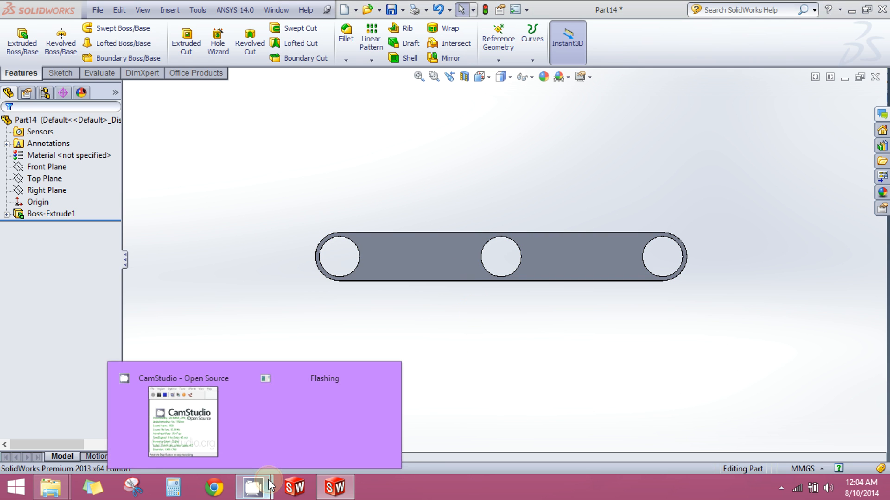